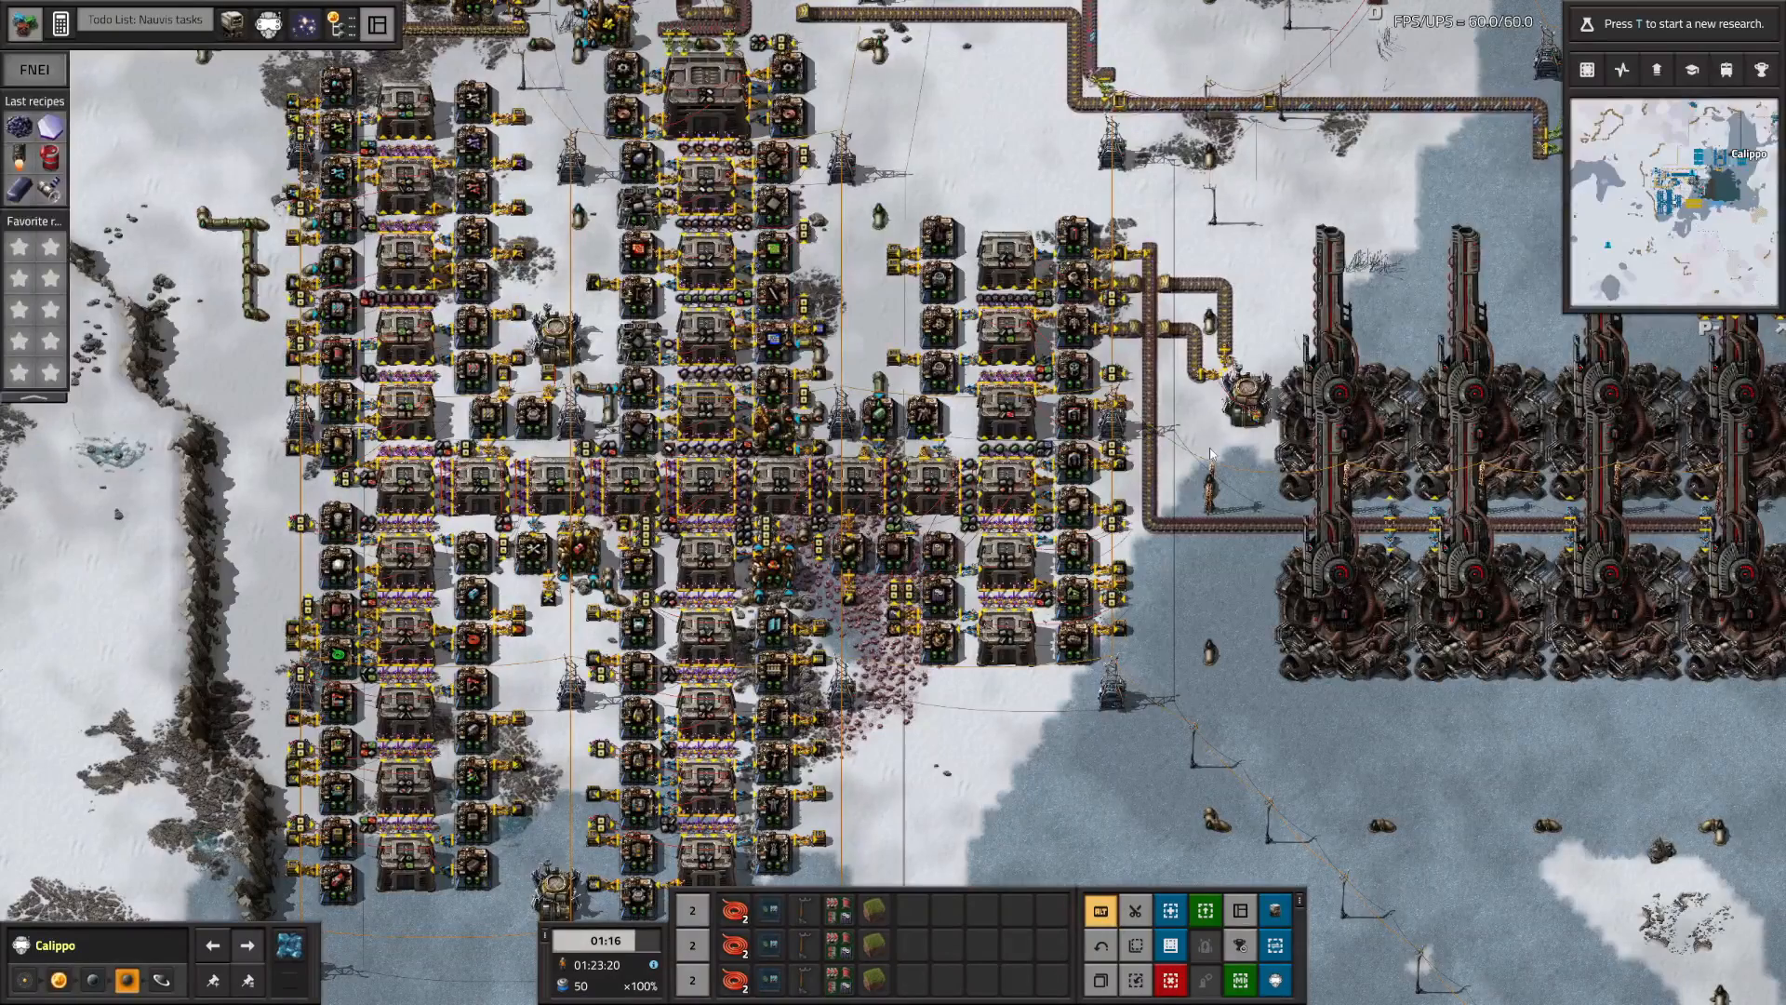
- Inspect the wired filter inserter's whitelist, which lists the constant combinator's items
{"action": "left_click", "coordinate": [1243, 403]}
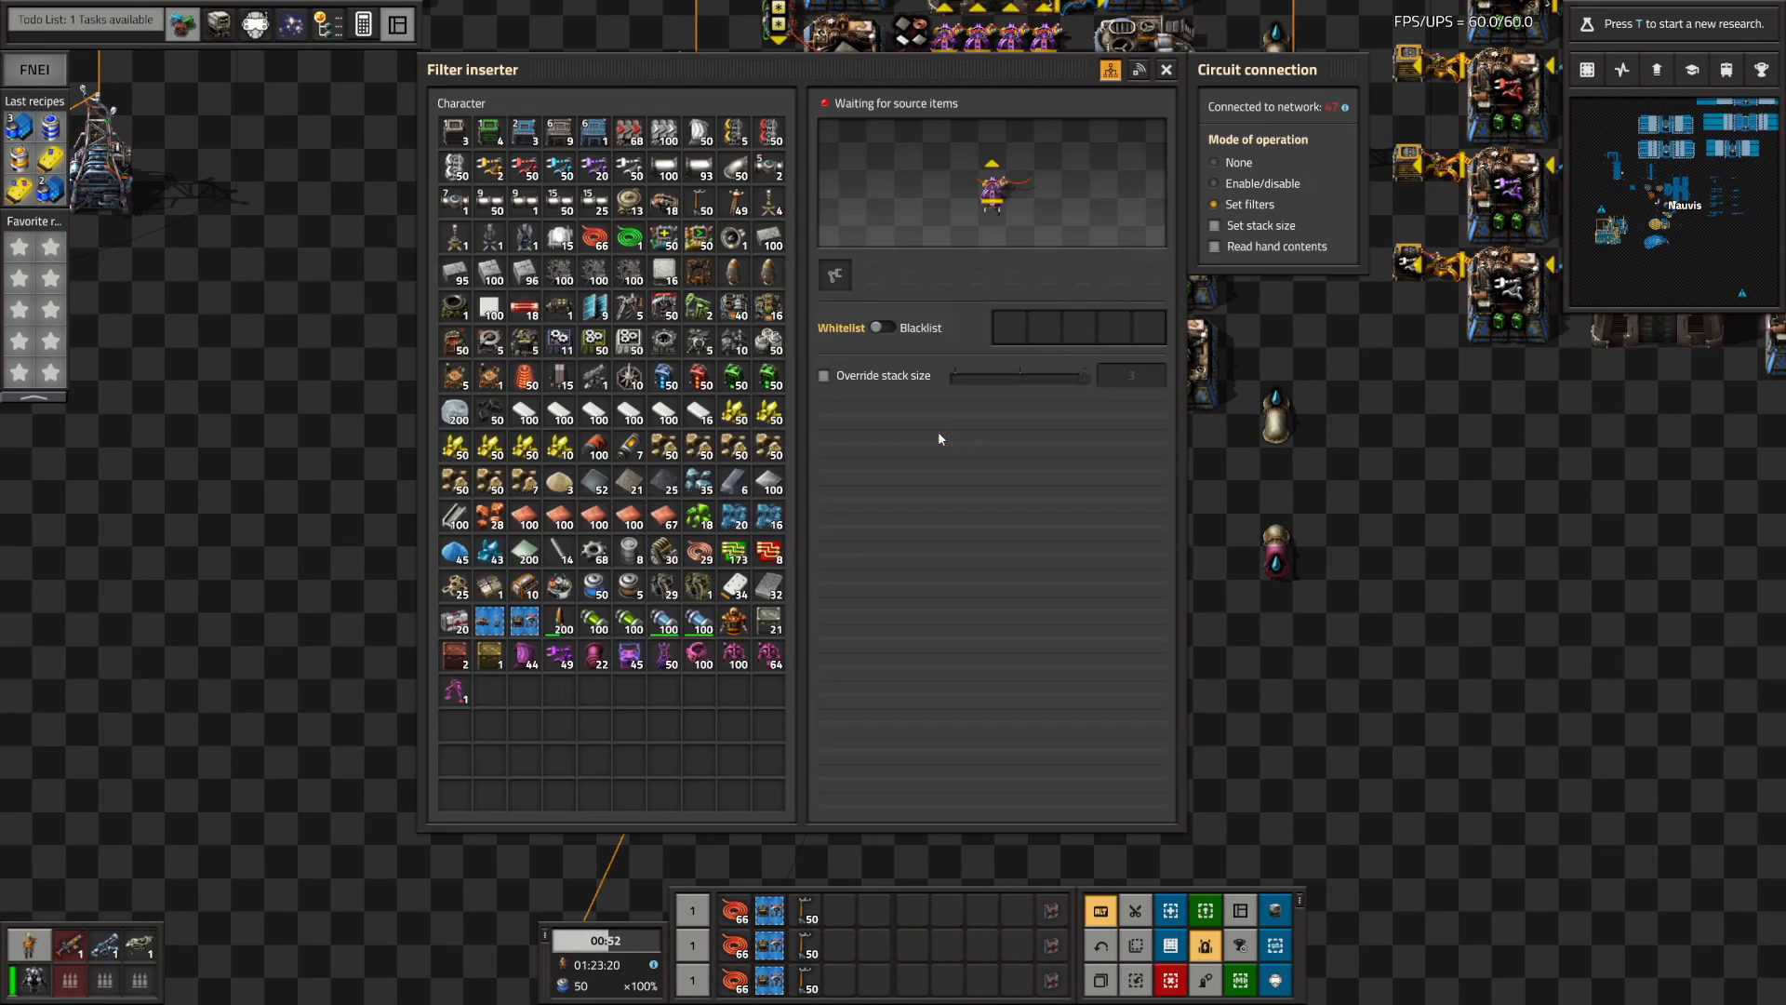
{"action": "mouse_move", "coordinate": [1235, 204]}
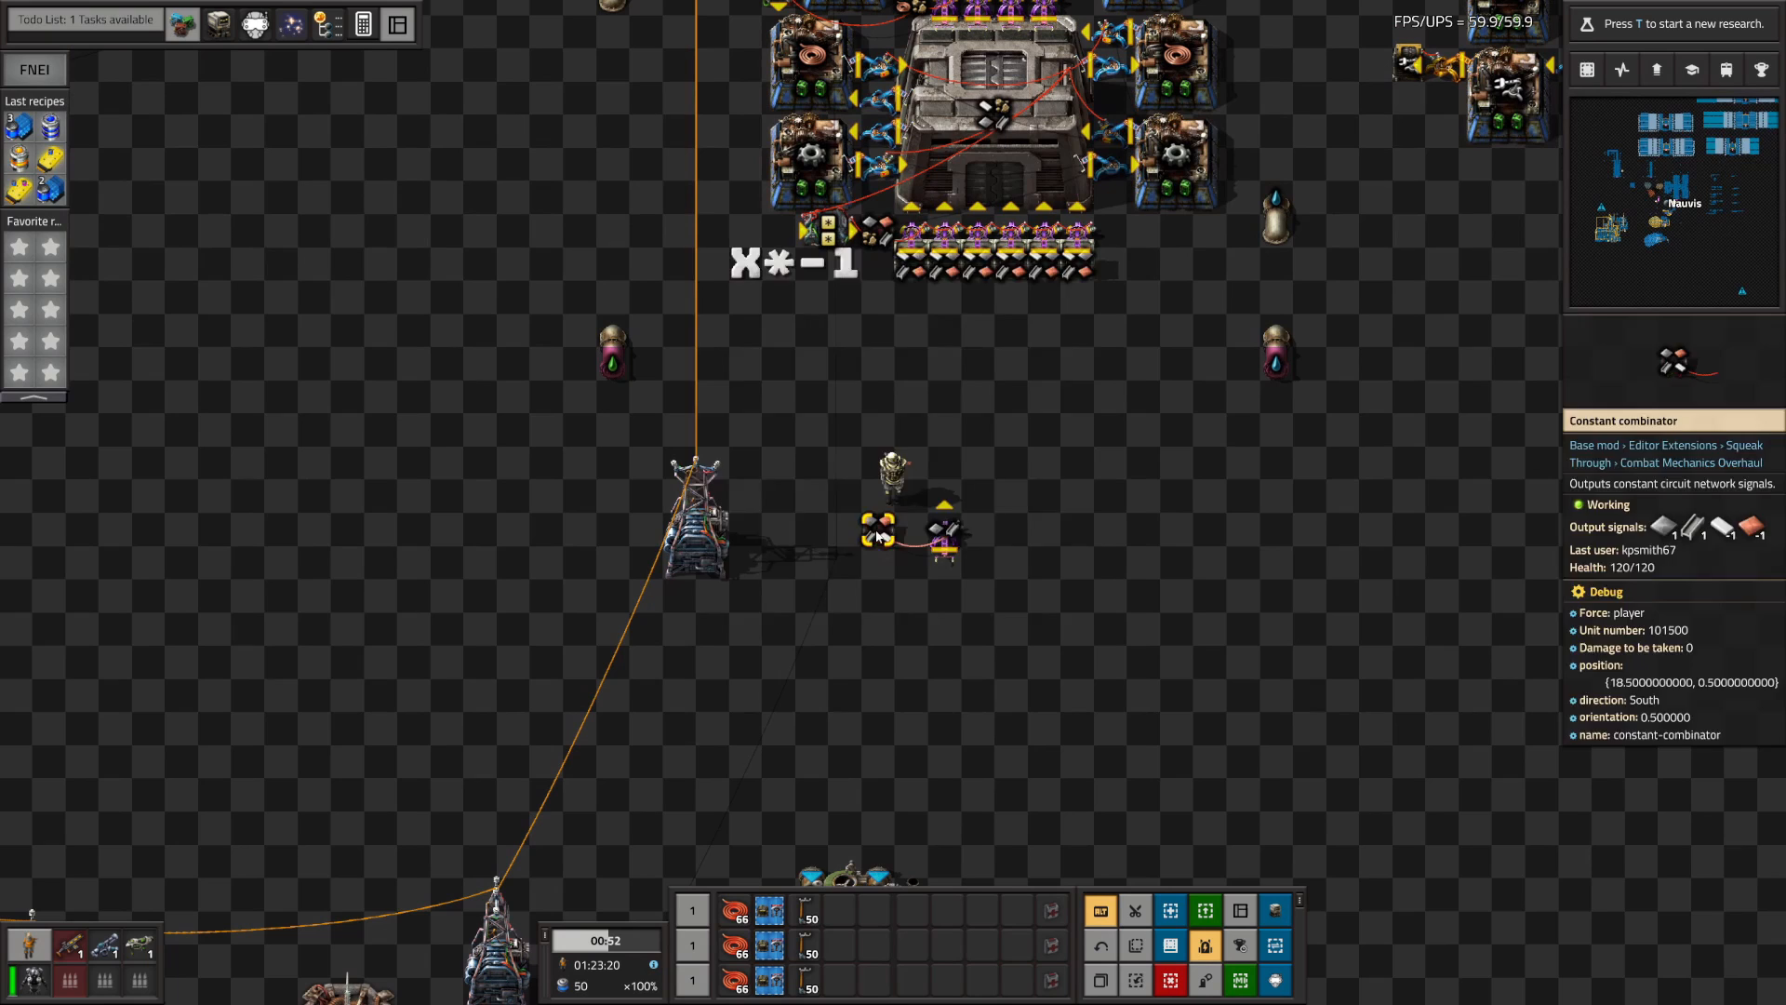
{"action": "left_click", "coordinate": [878, 529]}
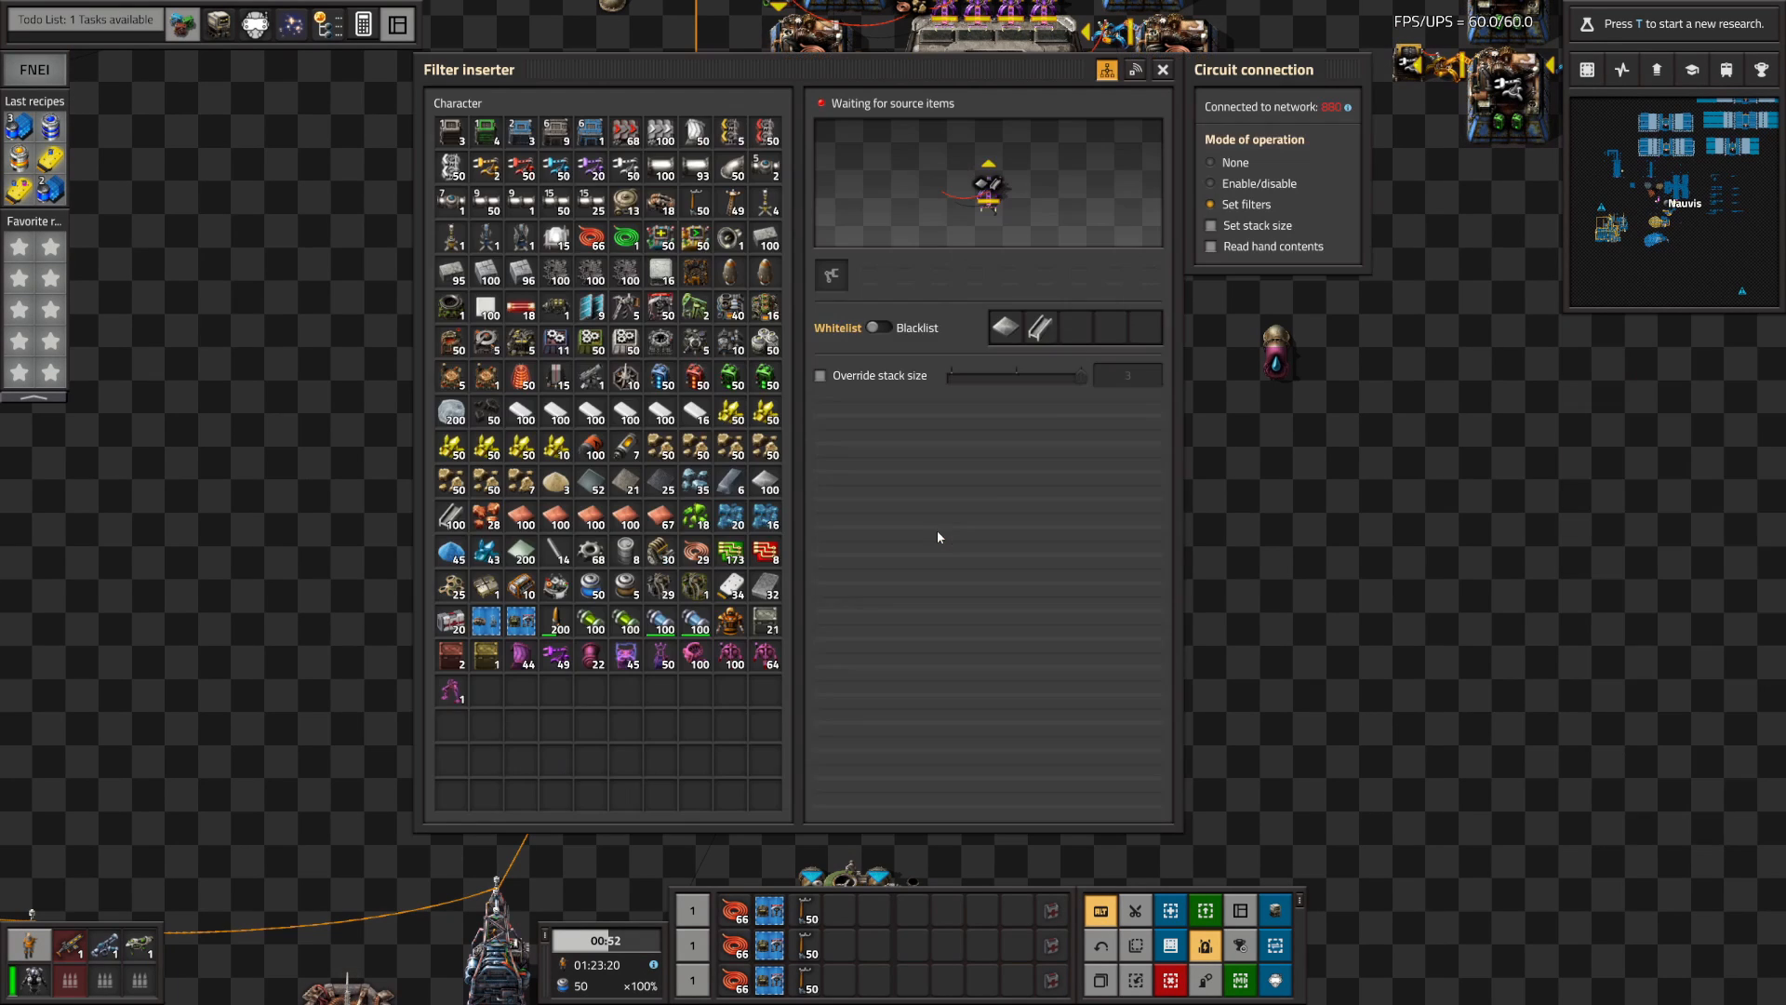
{"action": "key", "text": "Escape"}
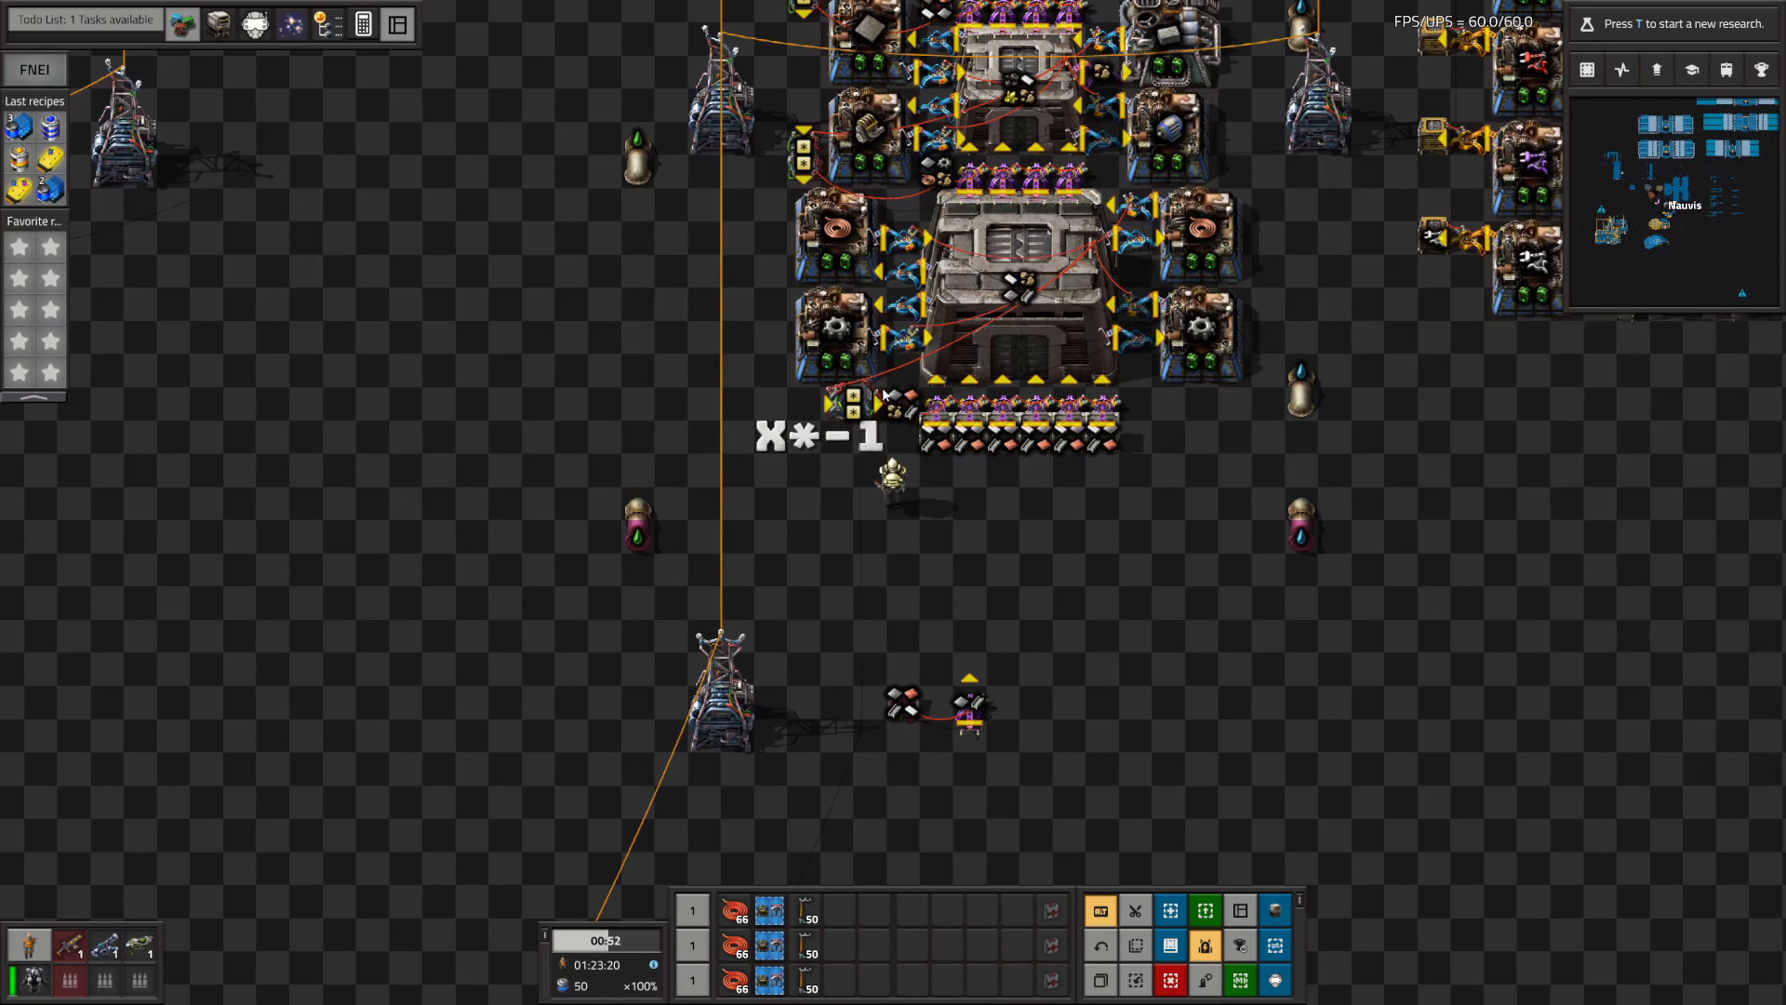
{"action": "left_click", "coordinate": [854, 404]}
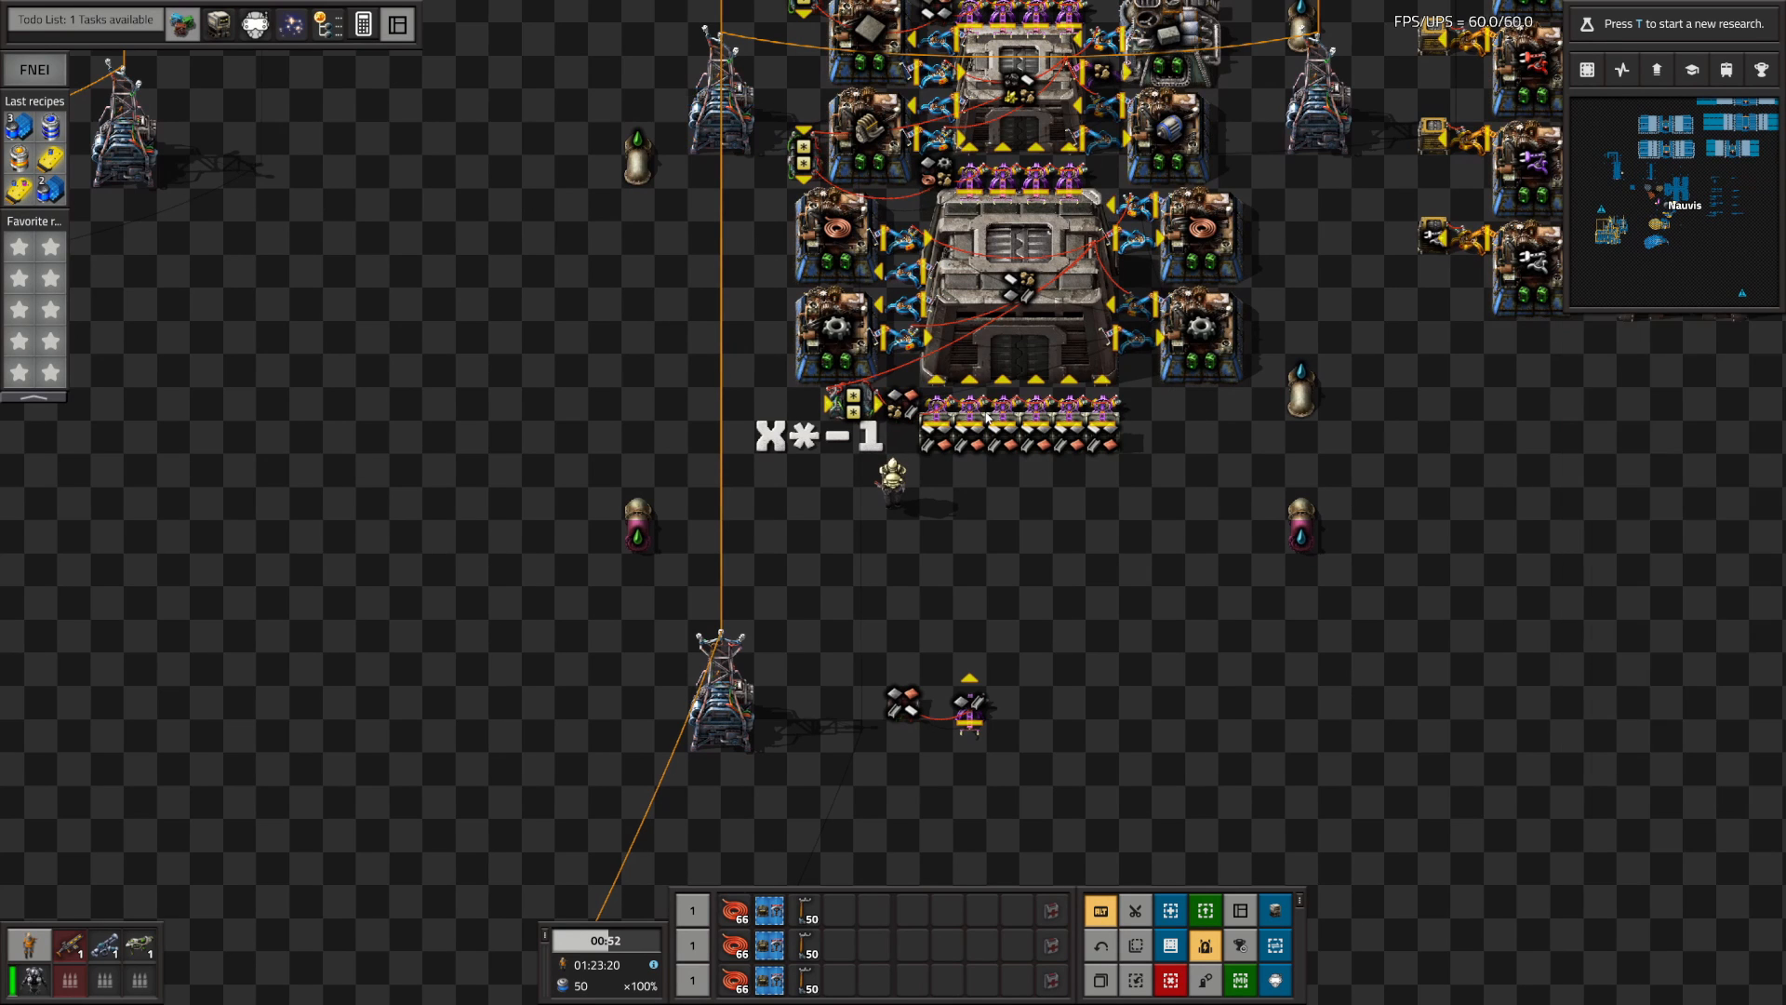
{"action": "left_click", "coordinate": [969, 717]}
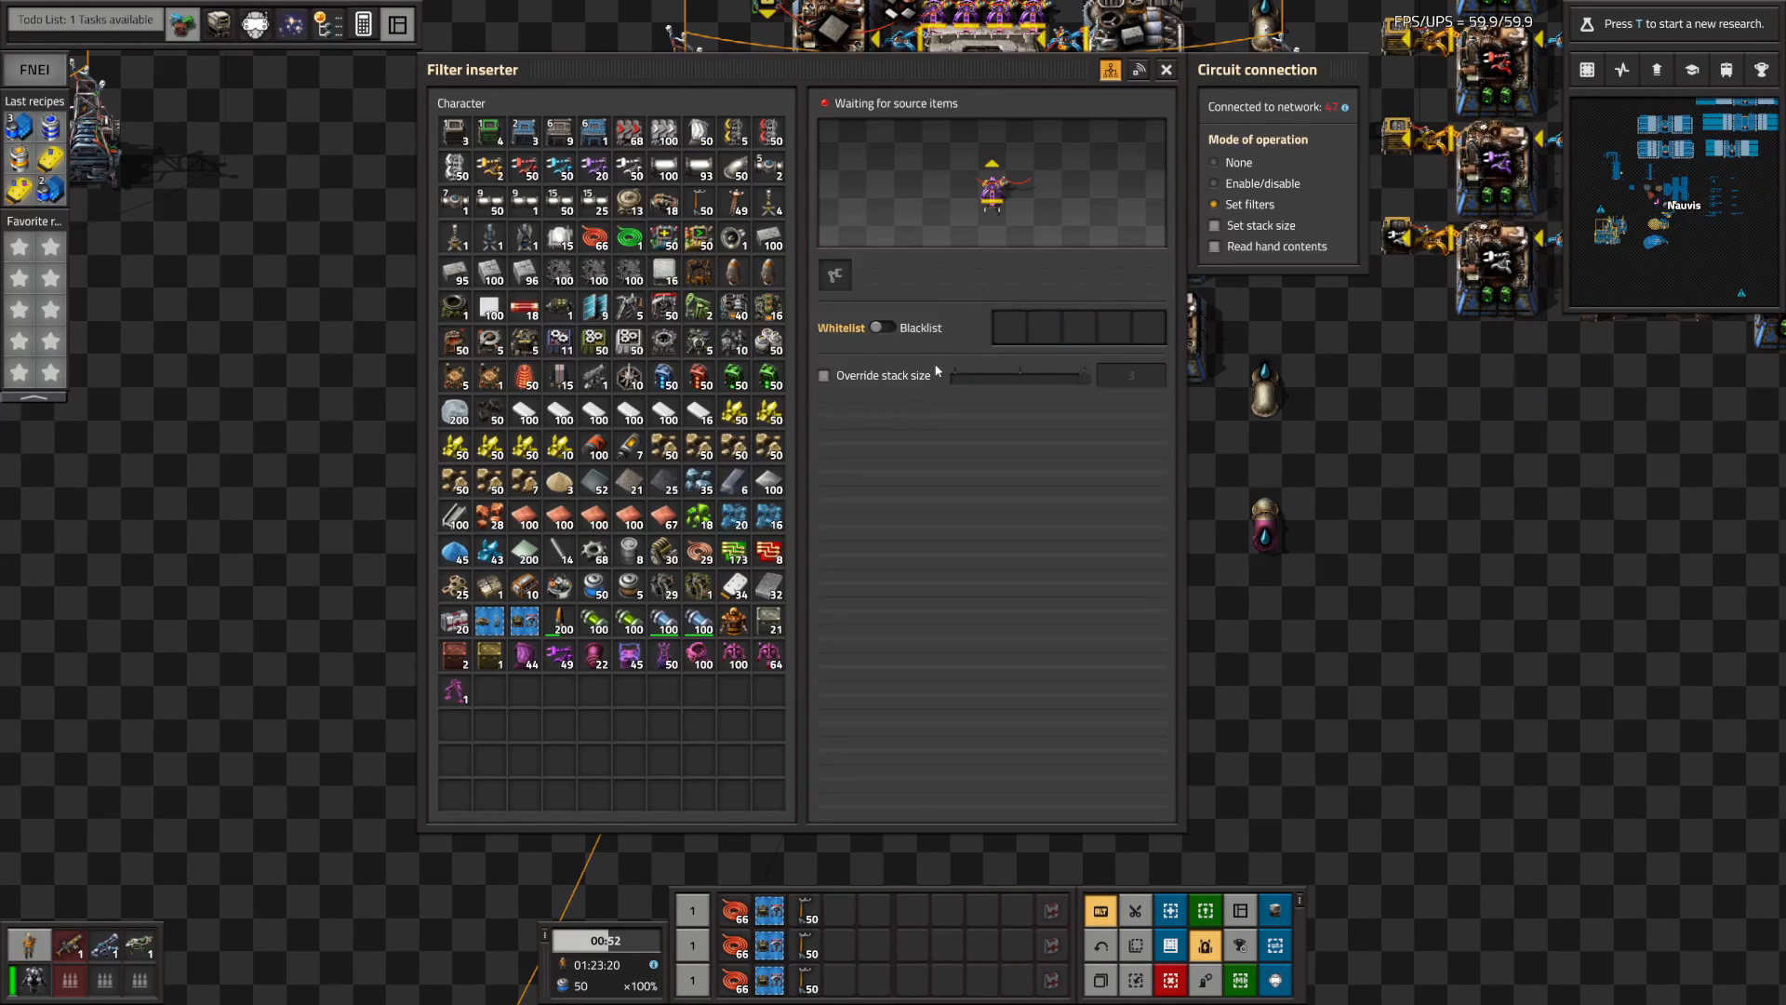
{"action": "left_click", "coordinate": [1166, 70]}
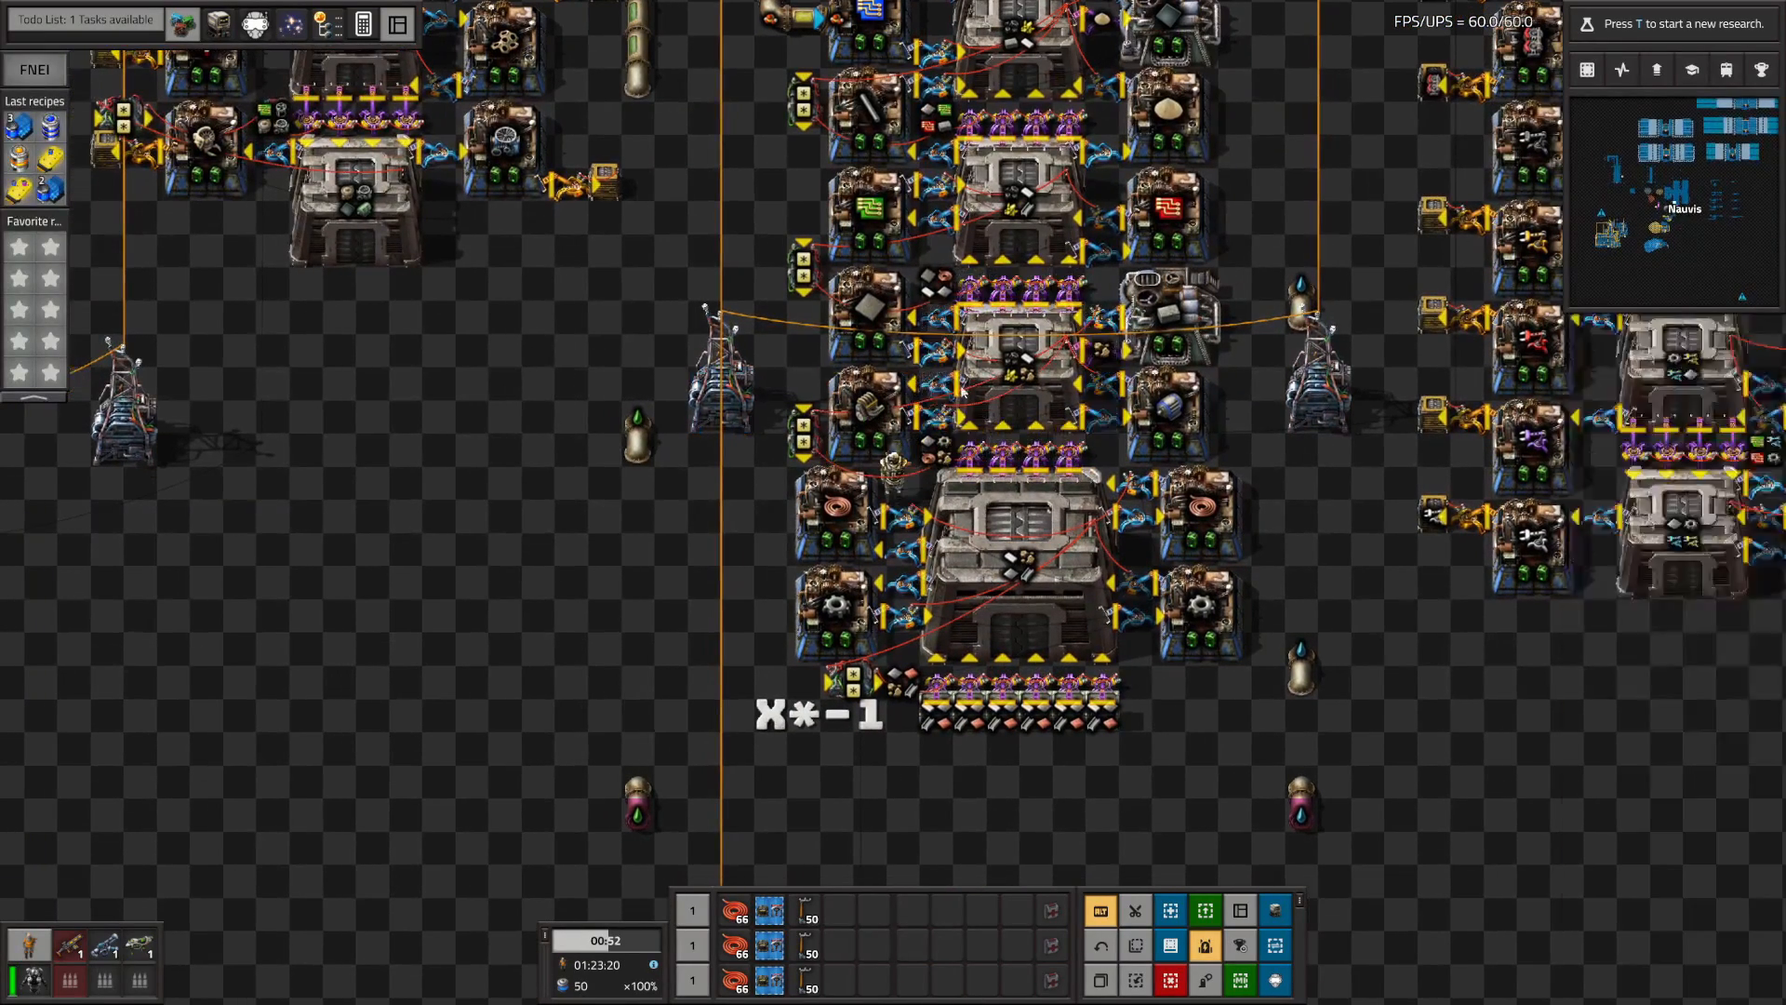
{"action": "left_click", "coordinate": [895, 390]}
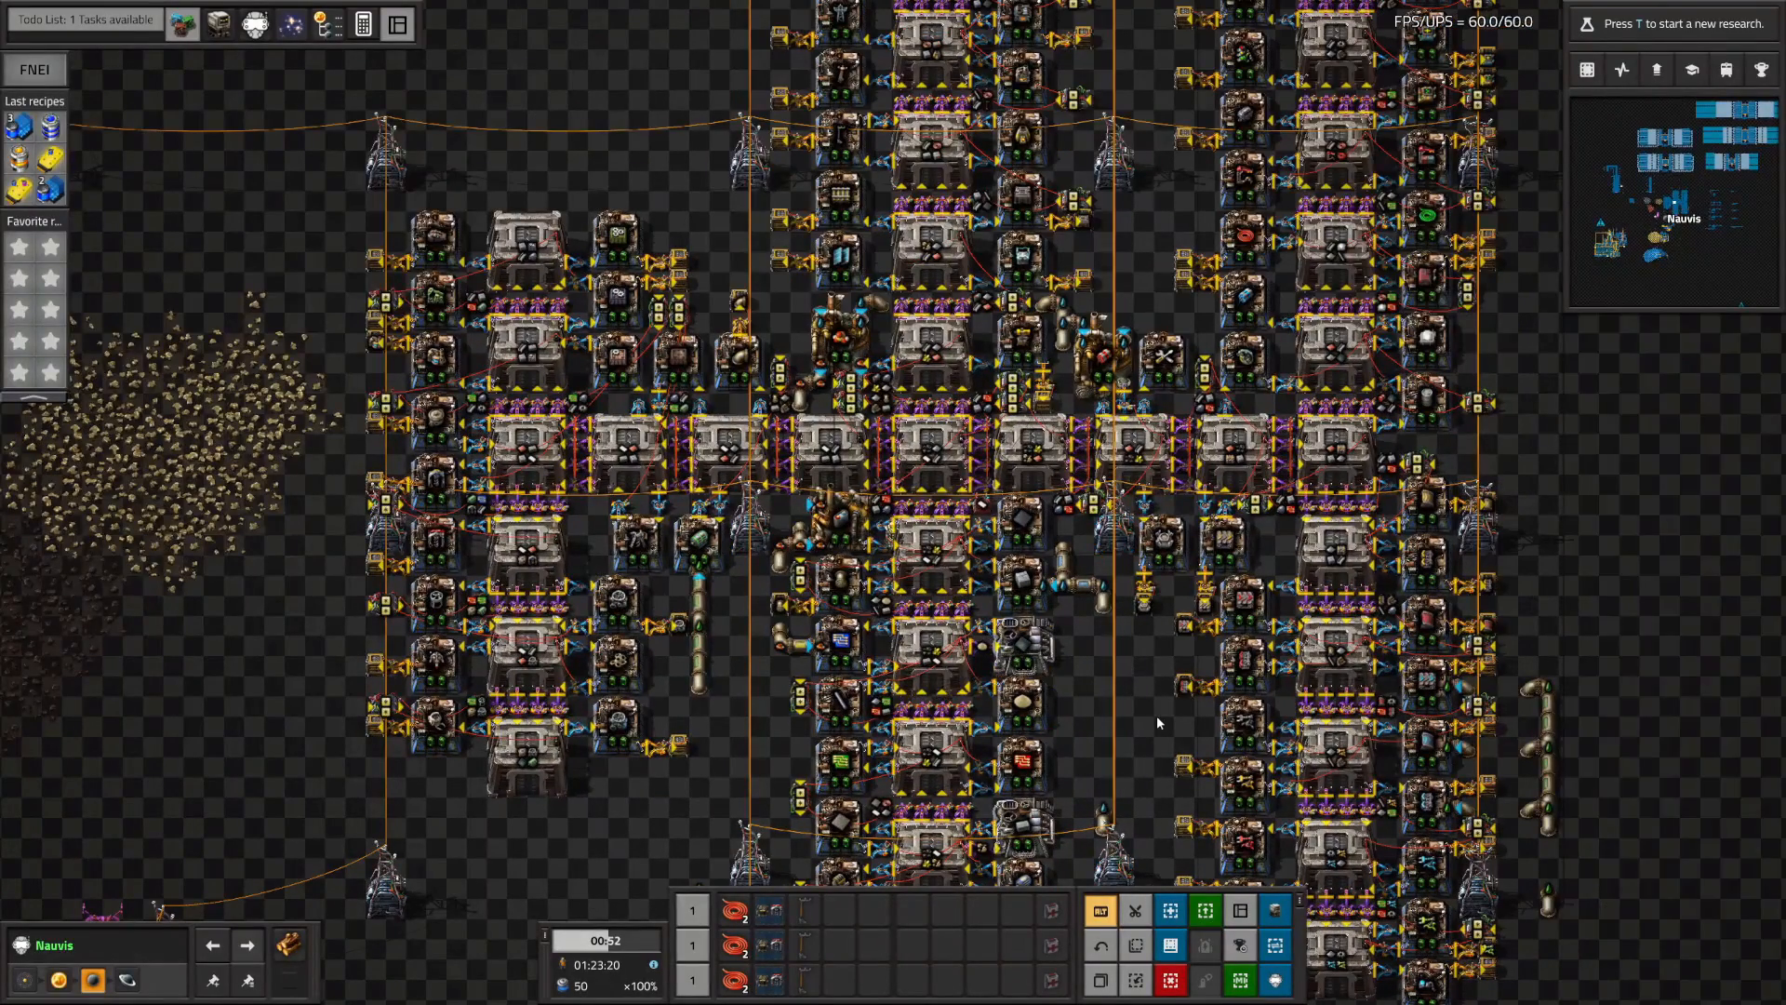
{"action": "left_click", "coordinate": [936, 462]}
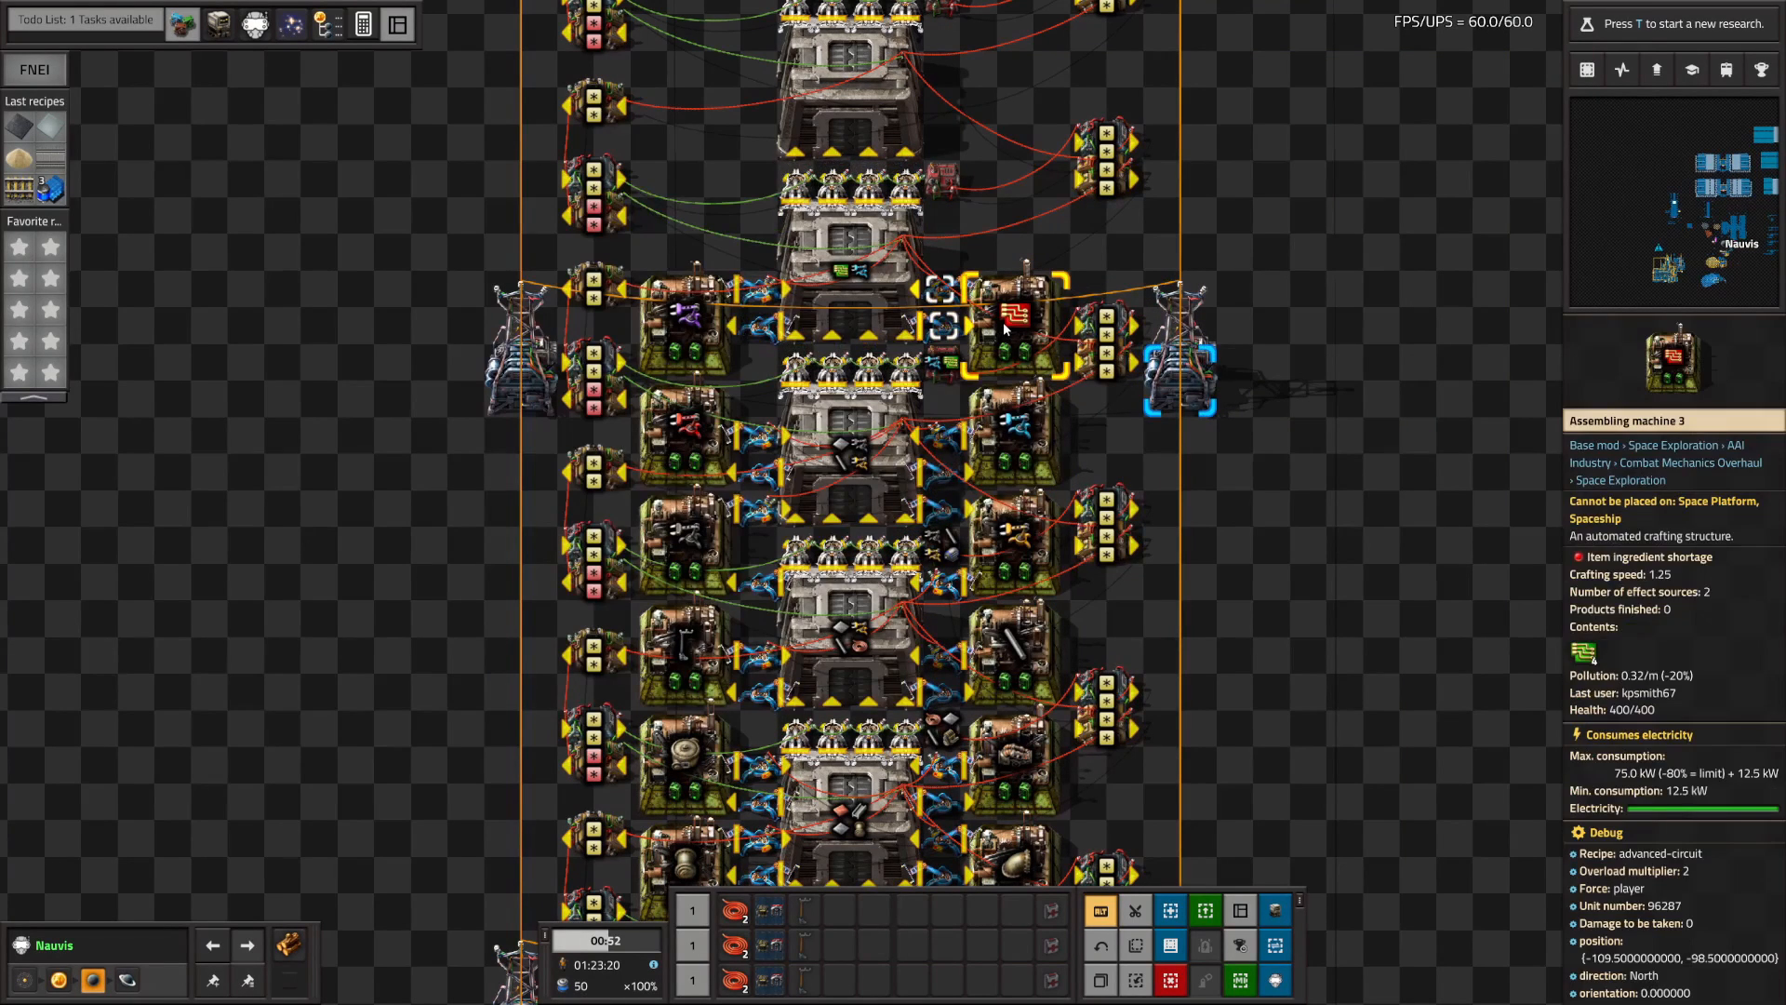
- Open the mall arithmetic combinator showing Each * -1 output as Each
{"action": "left_click", "coordinate": [1011, 321]}
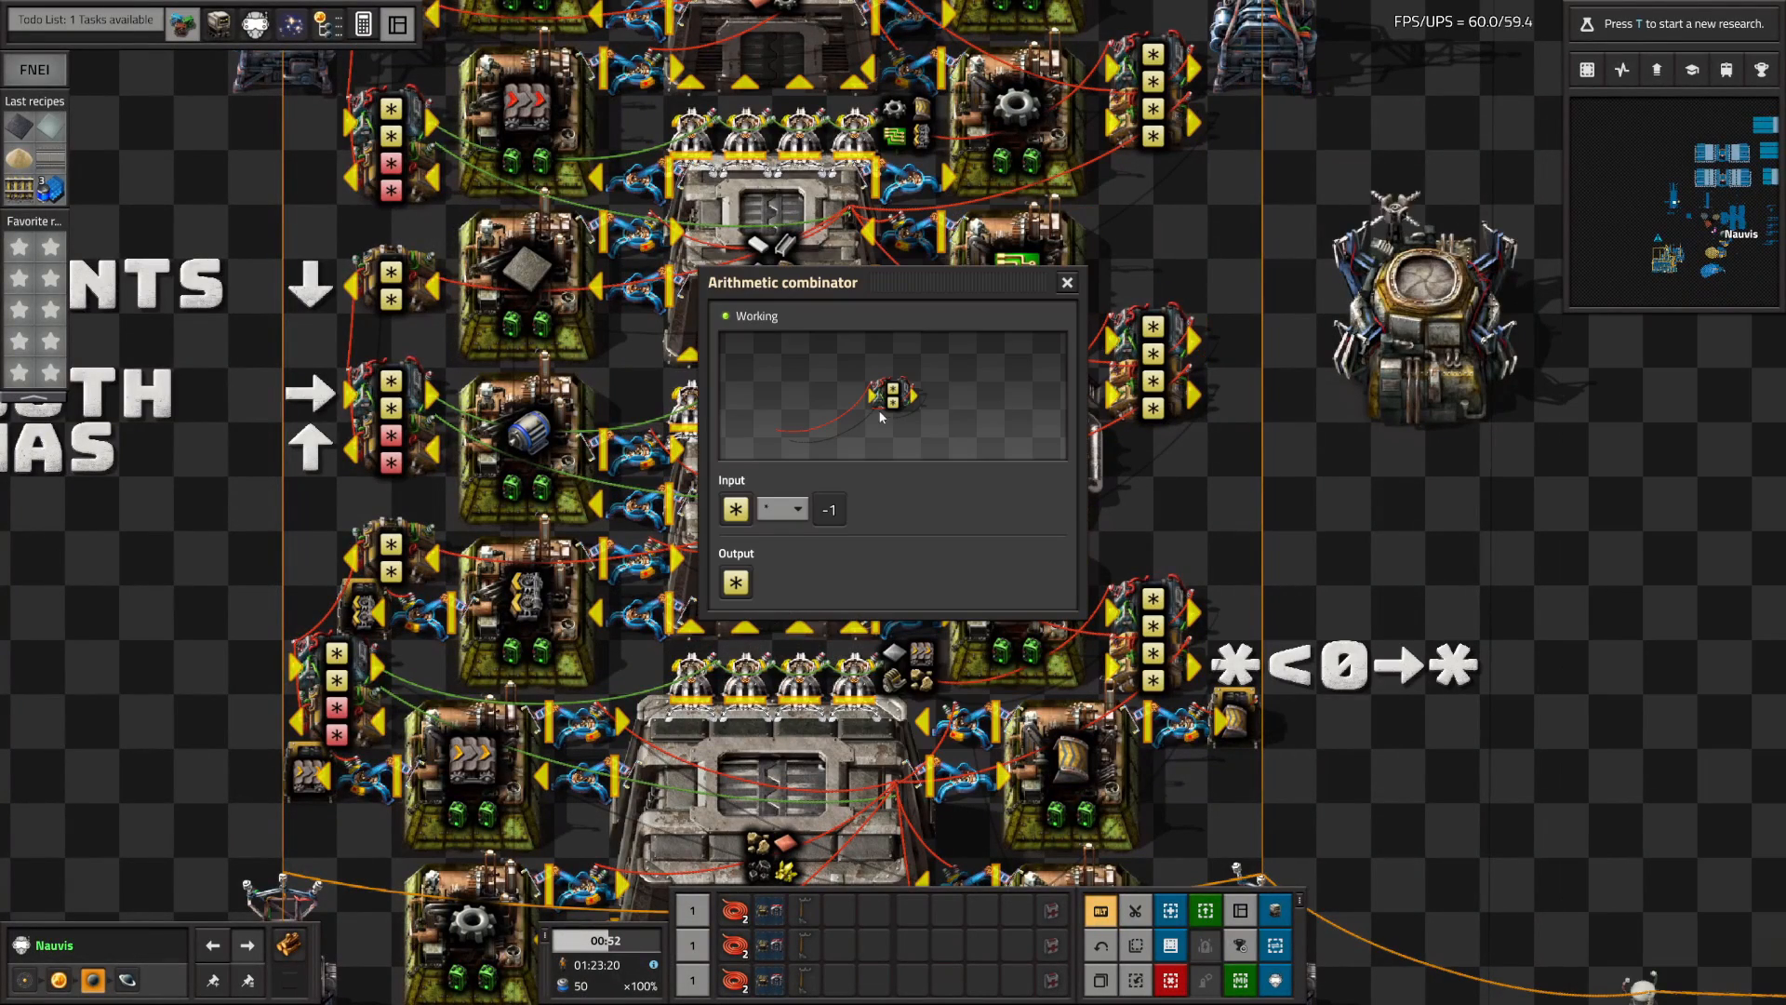
- Close the arithmetic combinator and view the WANTS, BOTH and HAS combinator labels
{"action": "left_click", "coordinate": [1067, 282]}
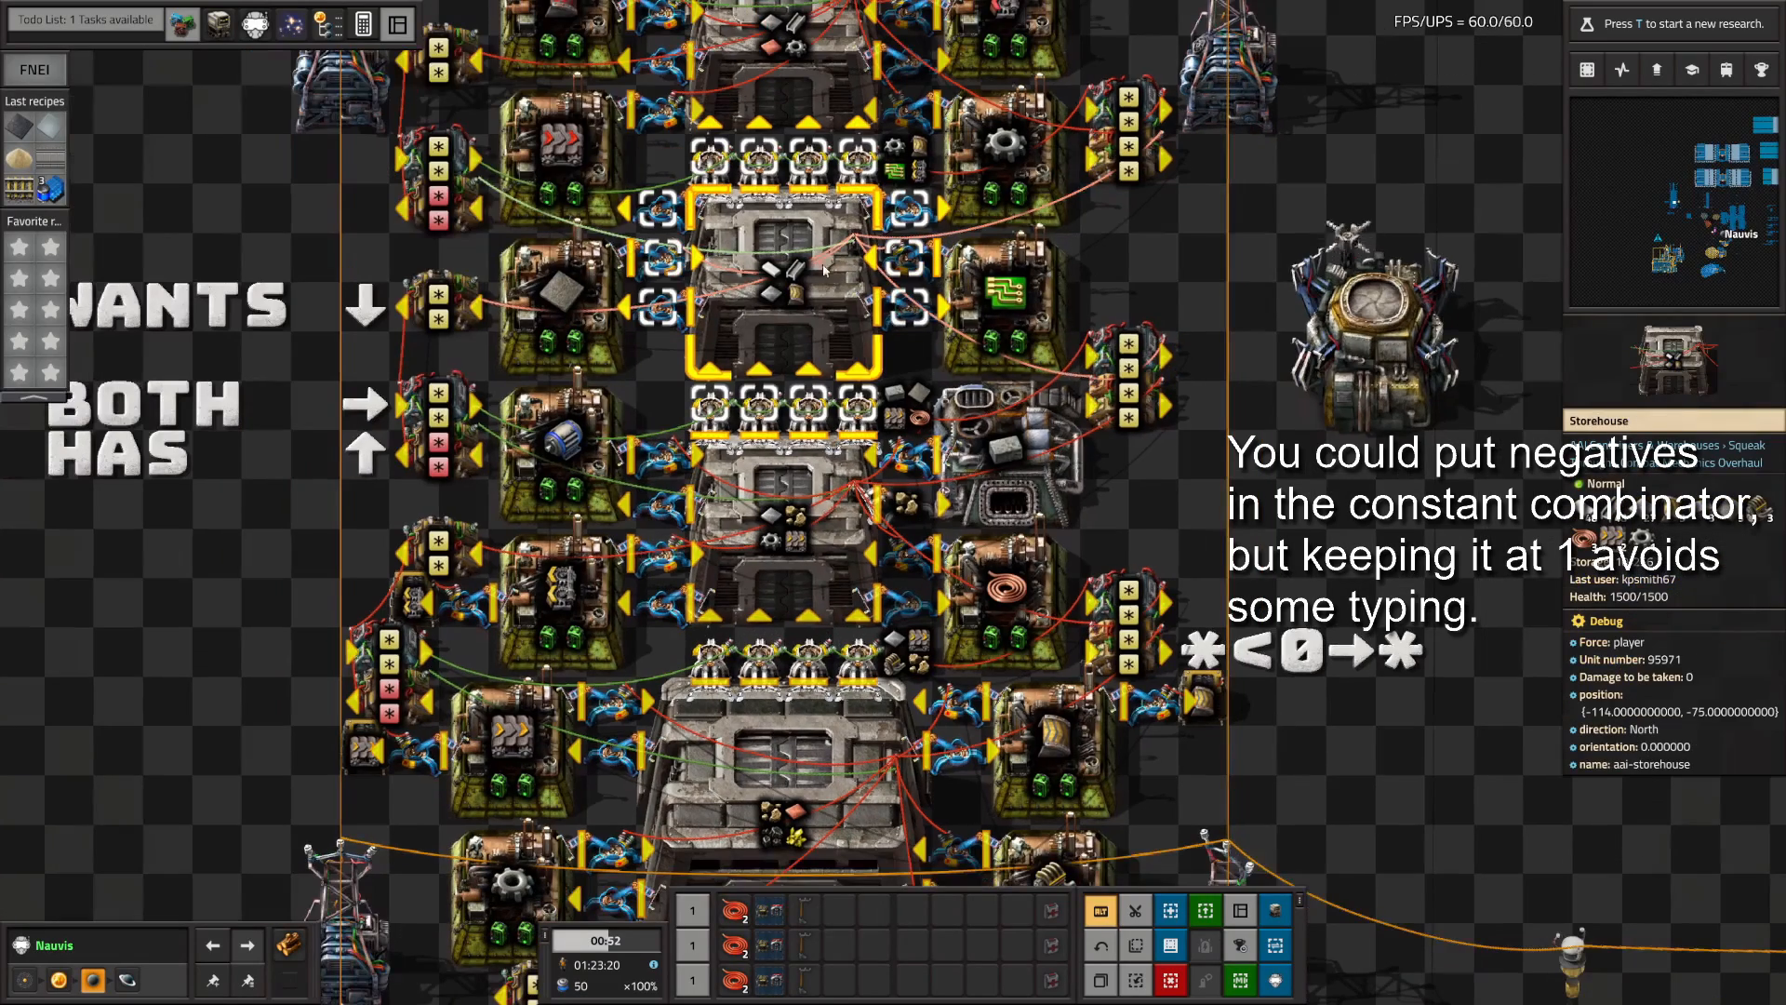
{"action": "left_click", "coordinate": [788, 279]}
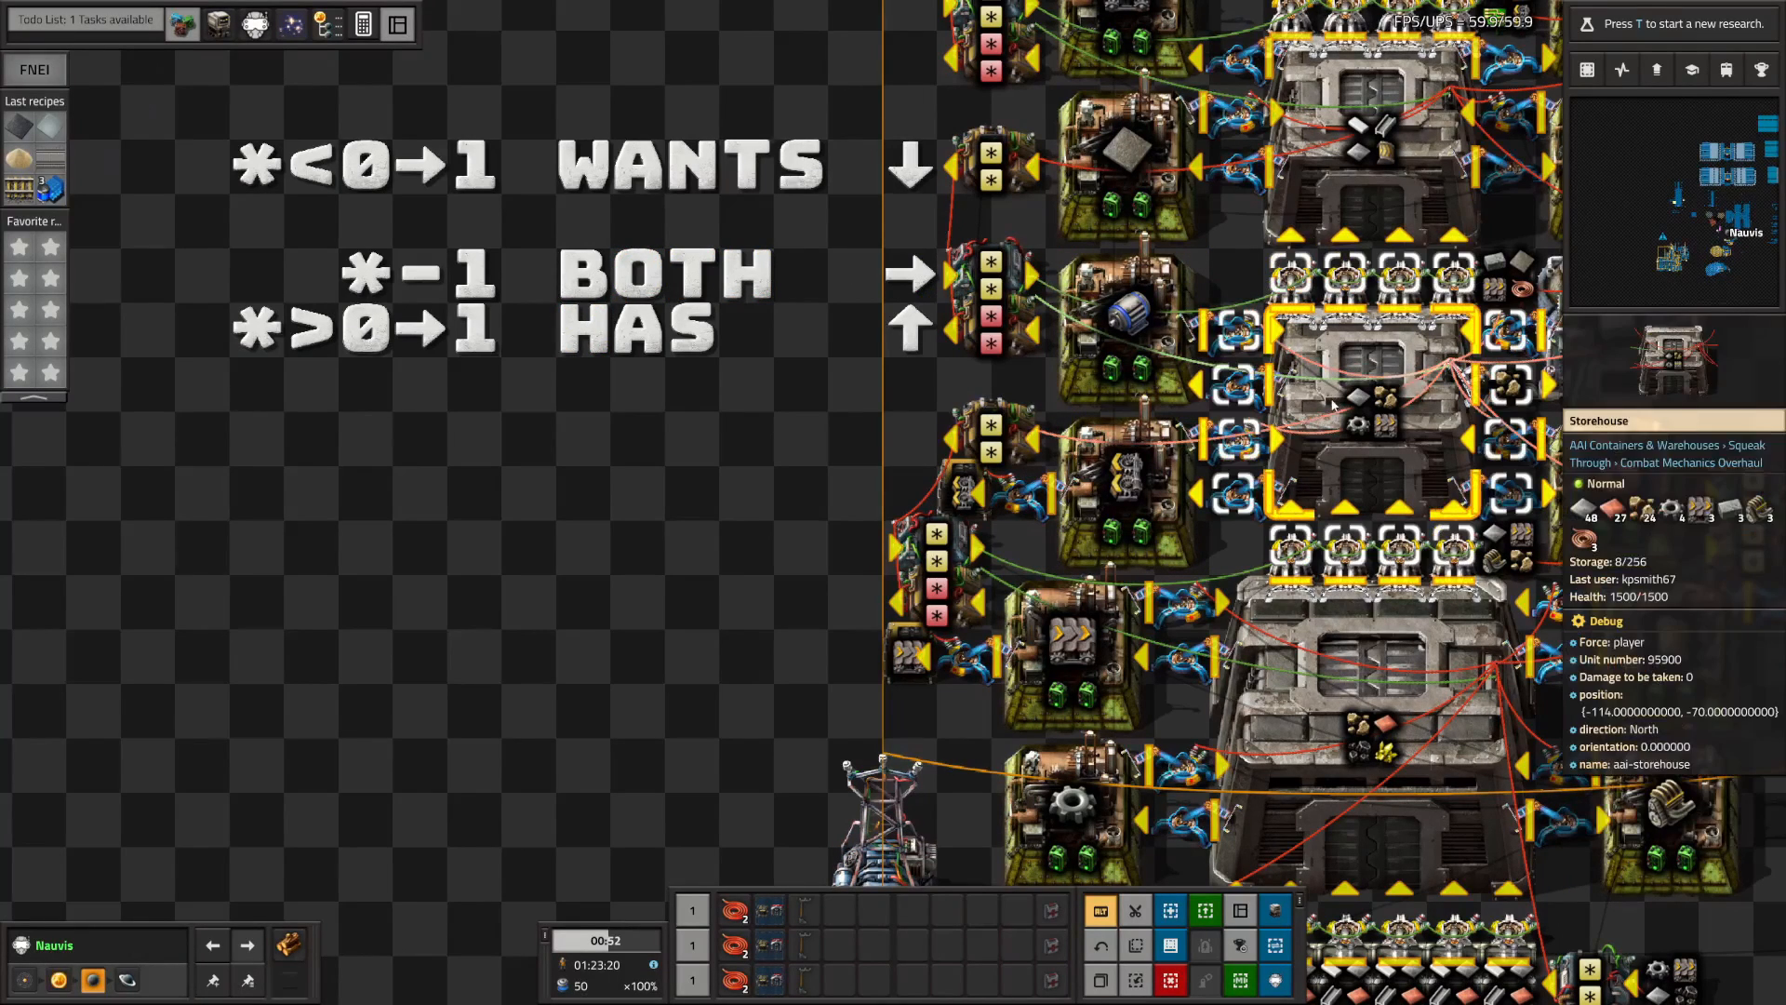
{"action": "left_click", "coordinate": [1332, 403]}
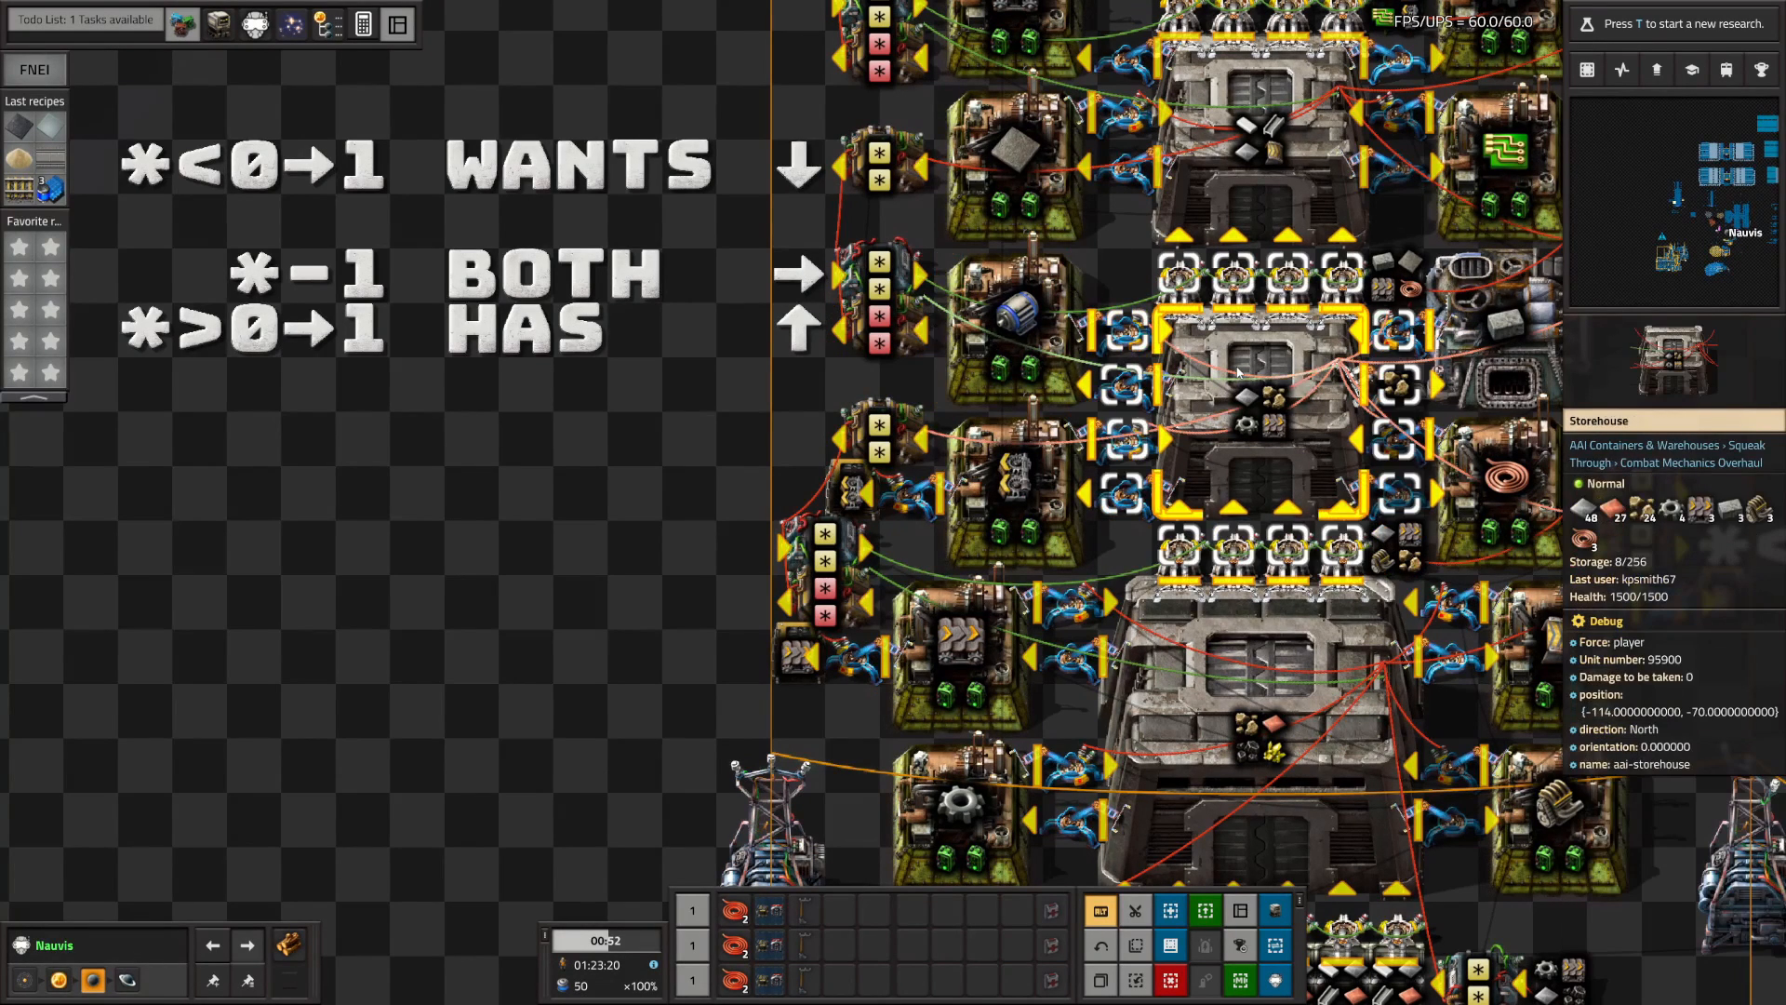
{"action": "mouse_move", "coordinate": [1305, 438]}
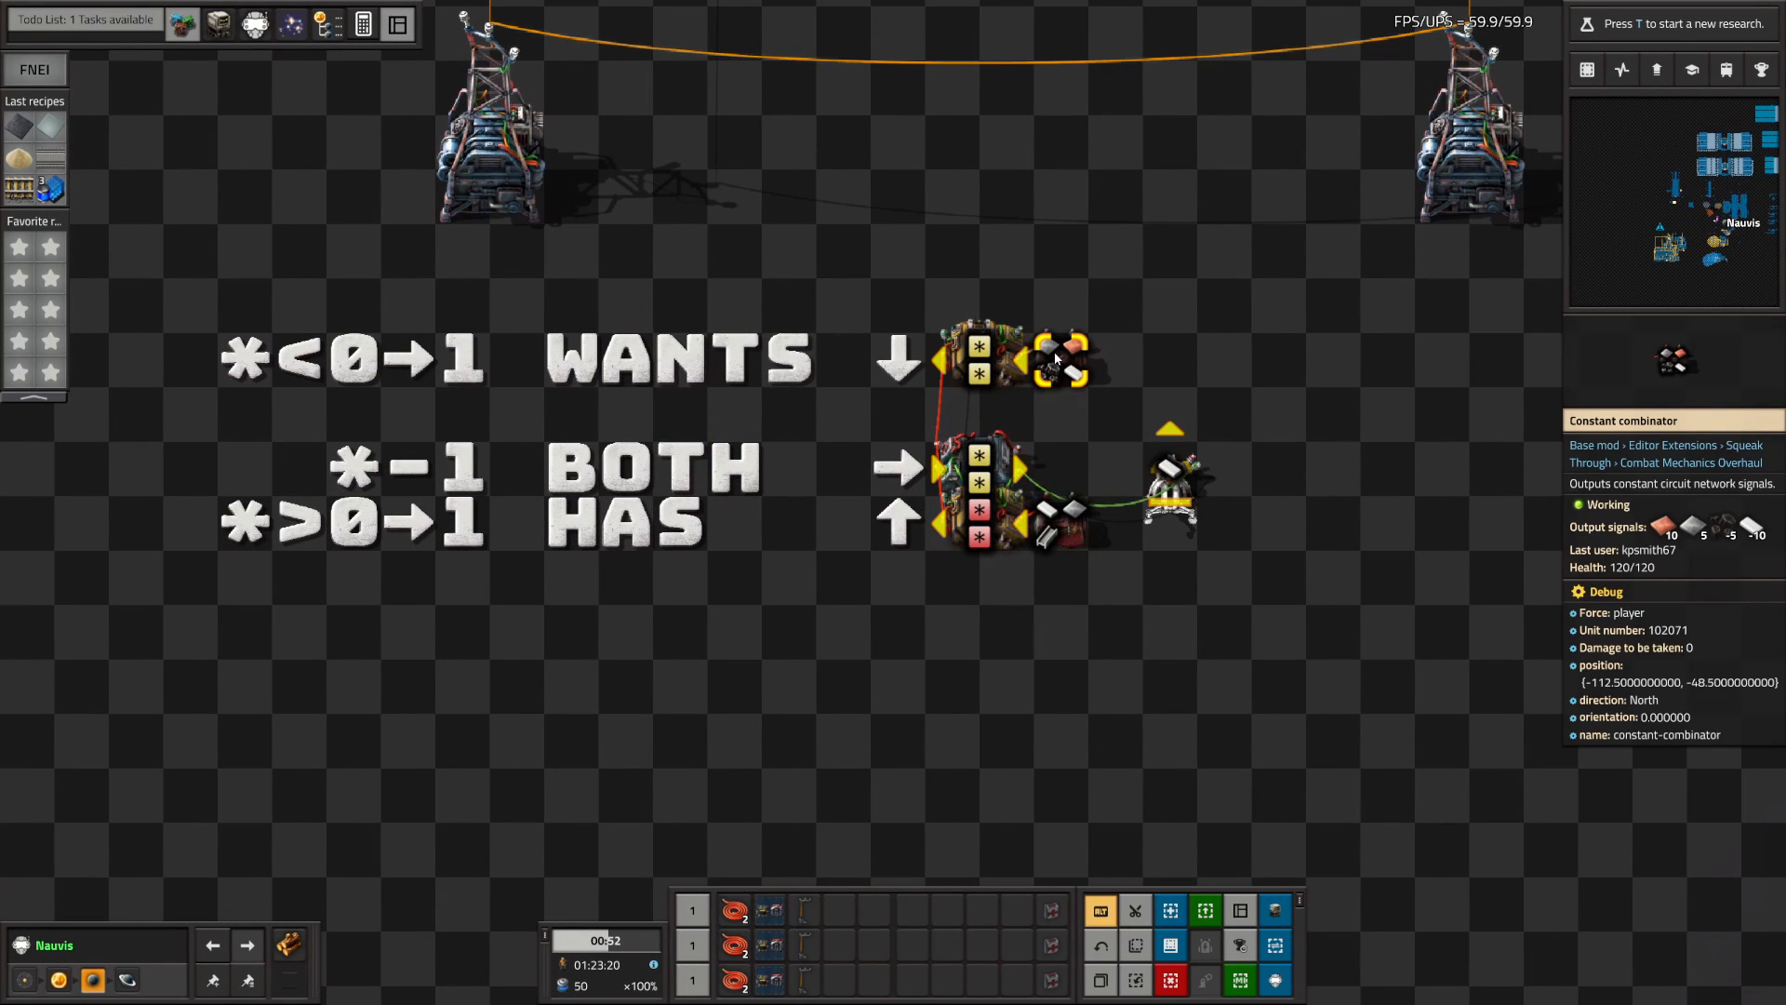
{"action": "left_click", "coordinate": [1067, 359]}
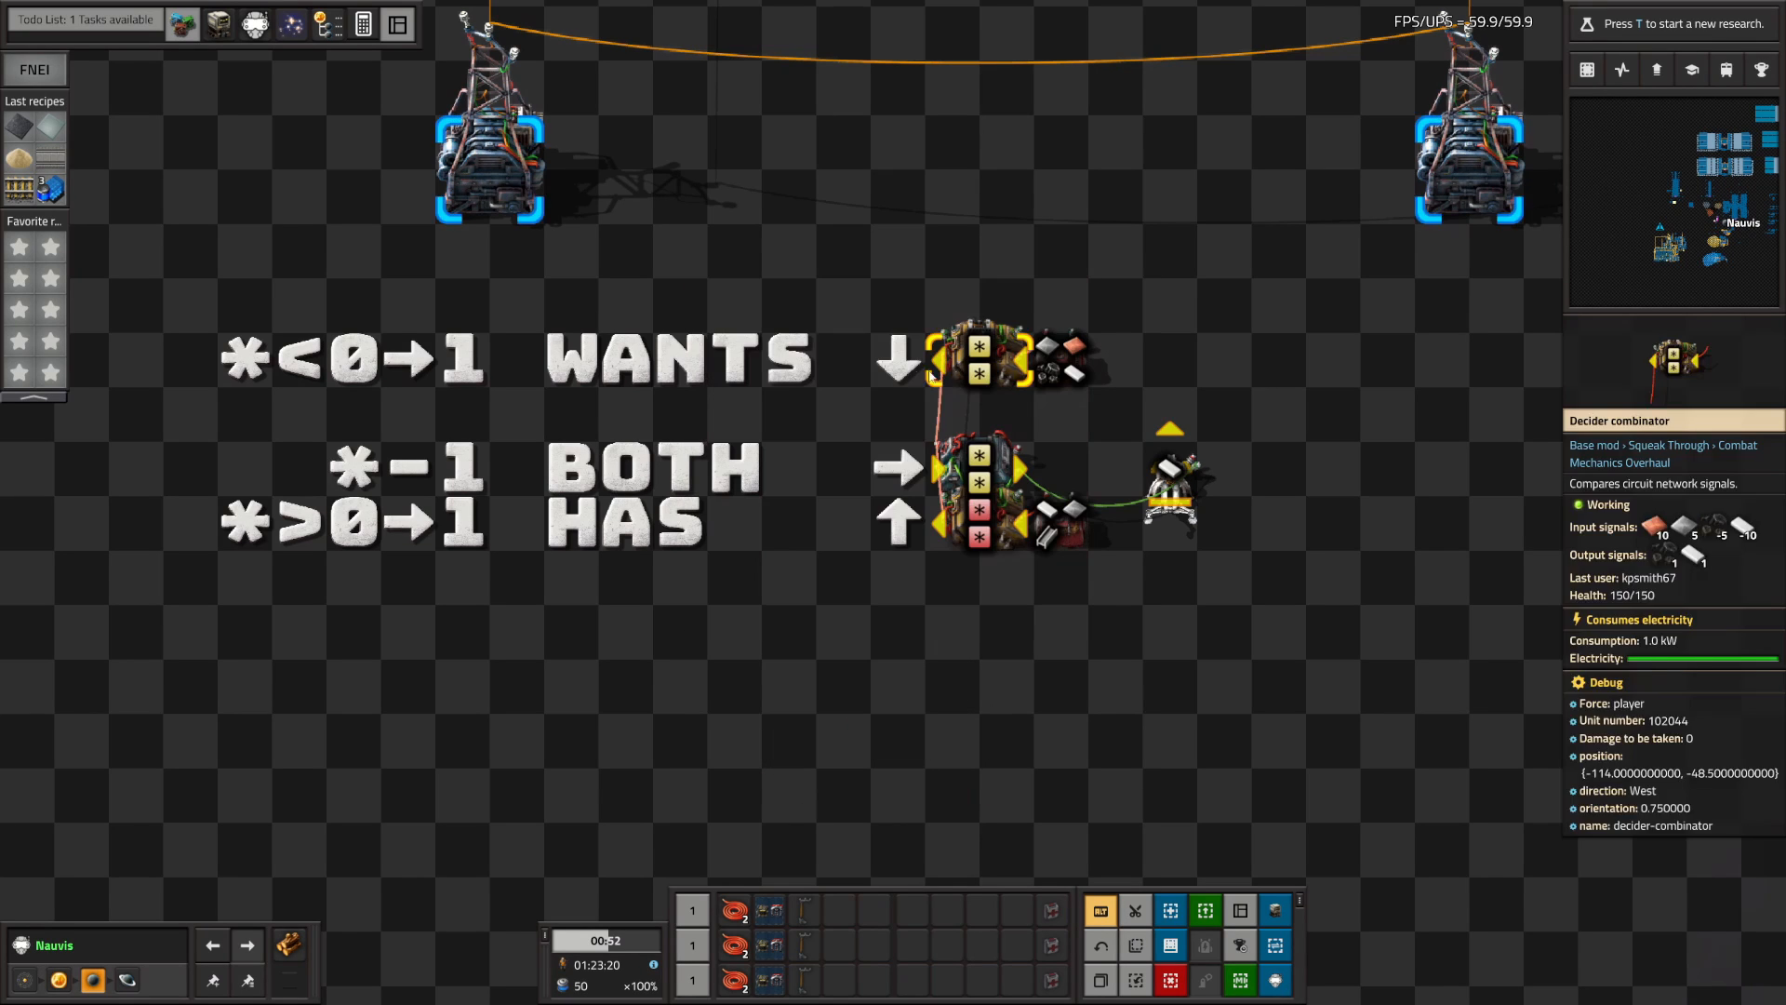
{"action": "mouse_move", "coordinate": [984, 358]}
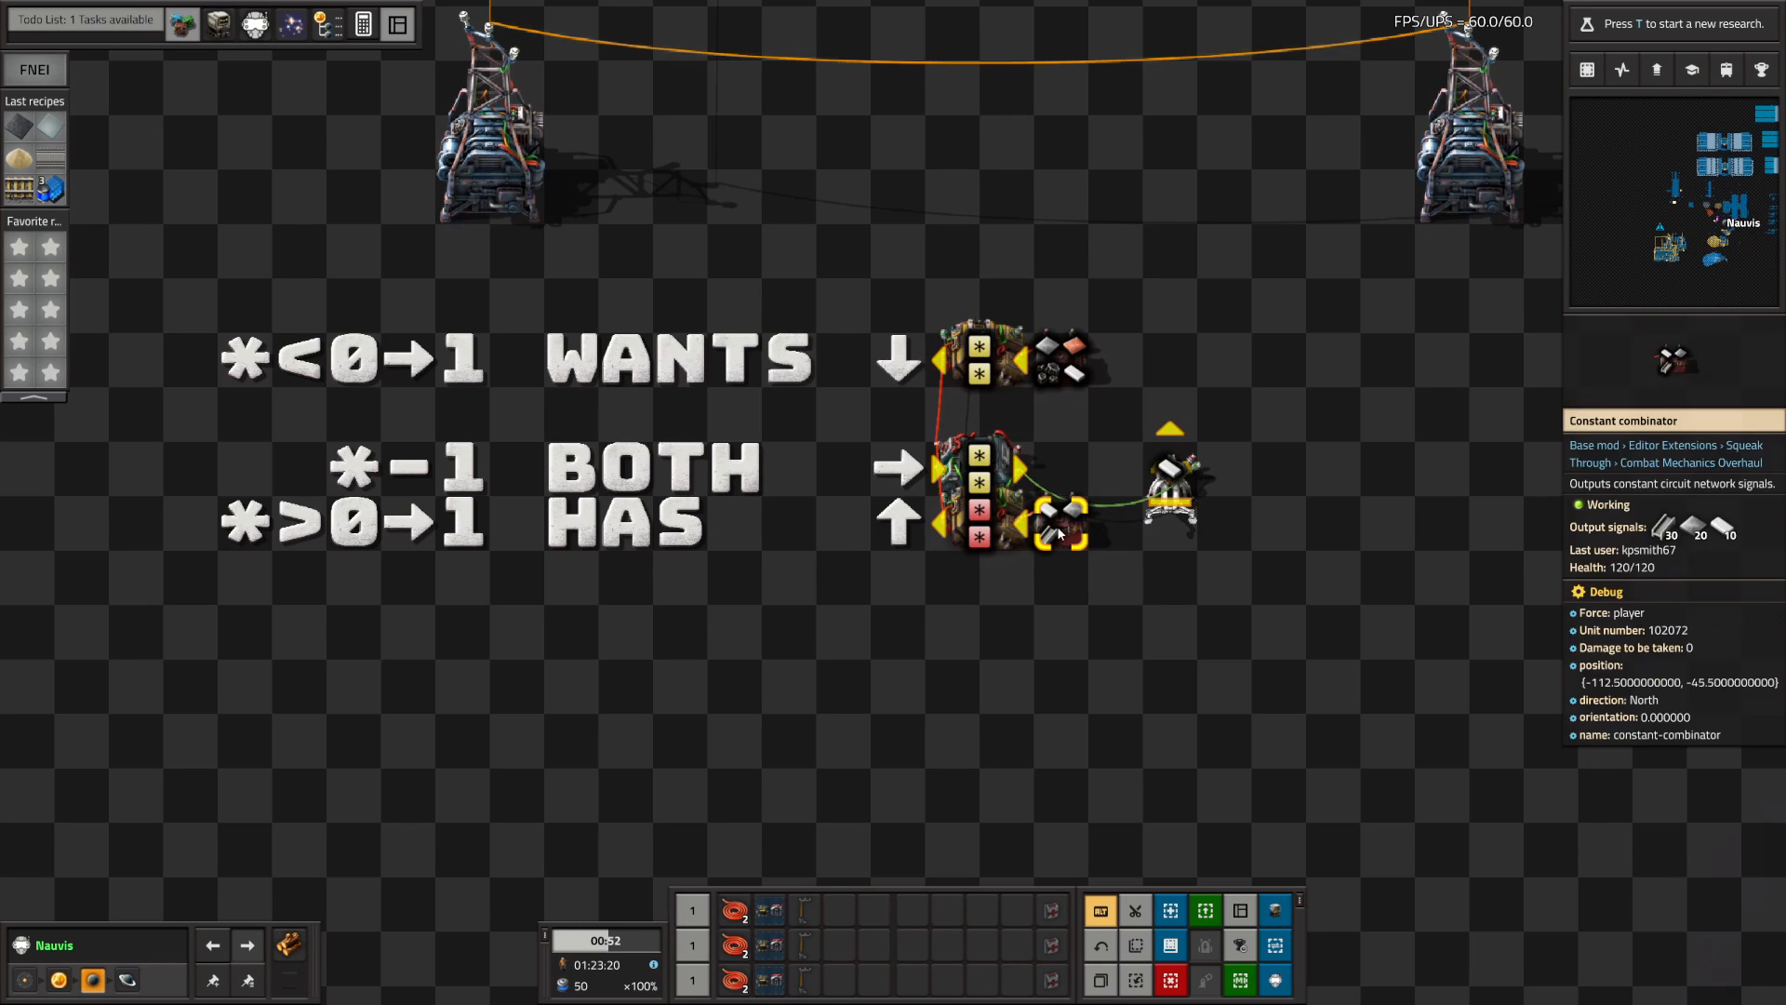
{"action": "left_click", "coordinate": [1054, 517]}
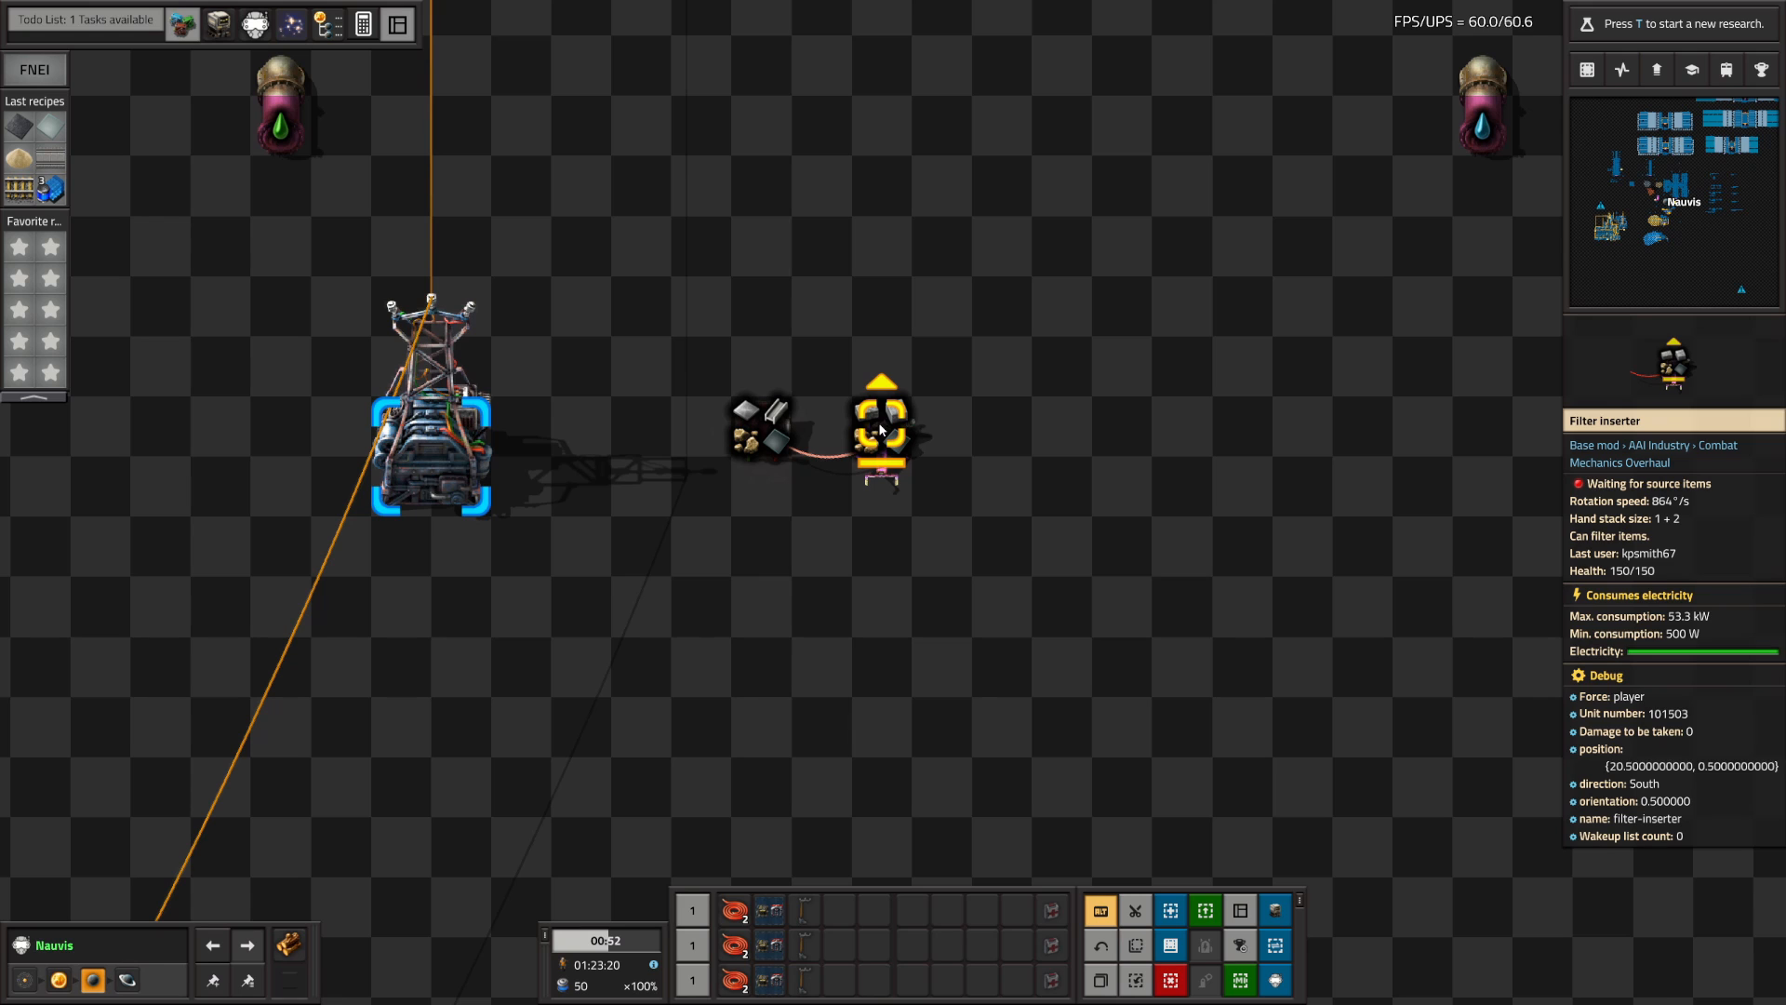
{"action": "left_click", "coordinate": [881, 430]}
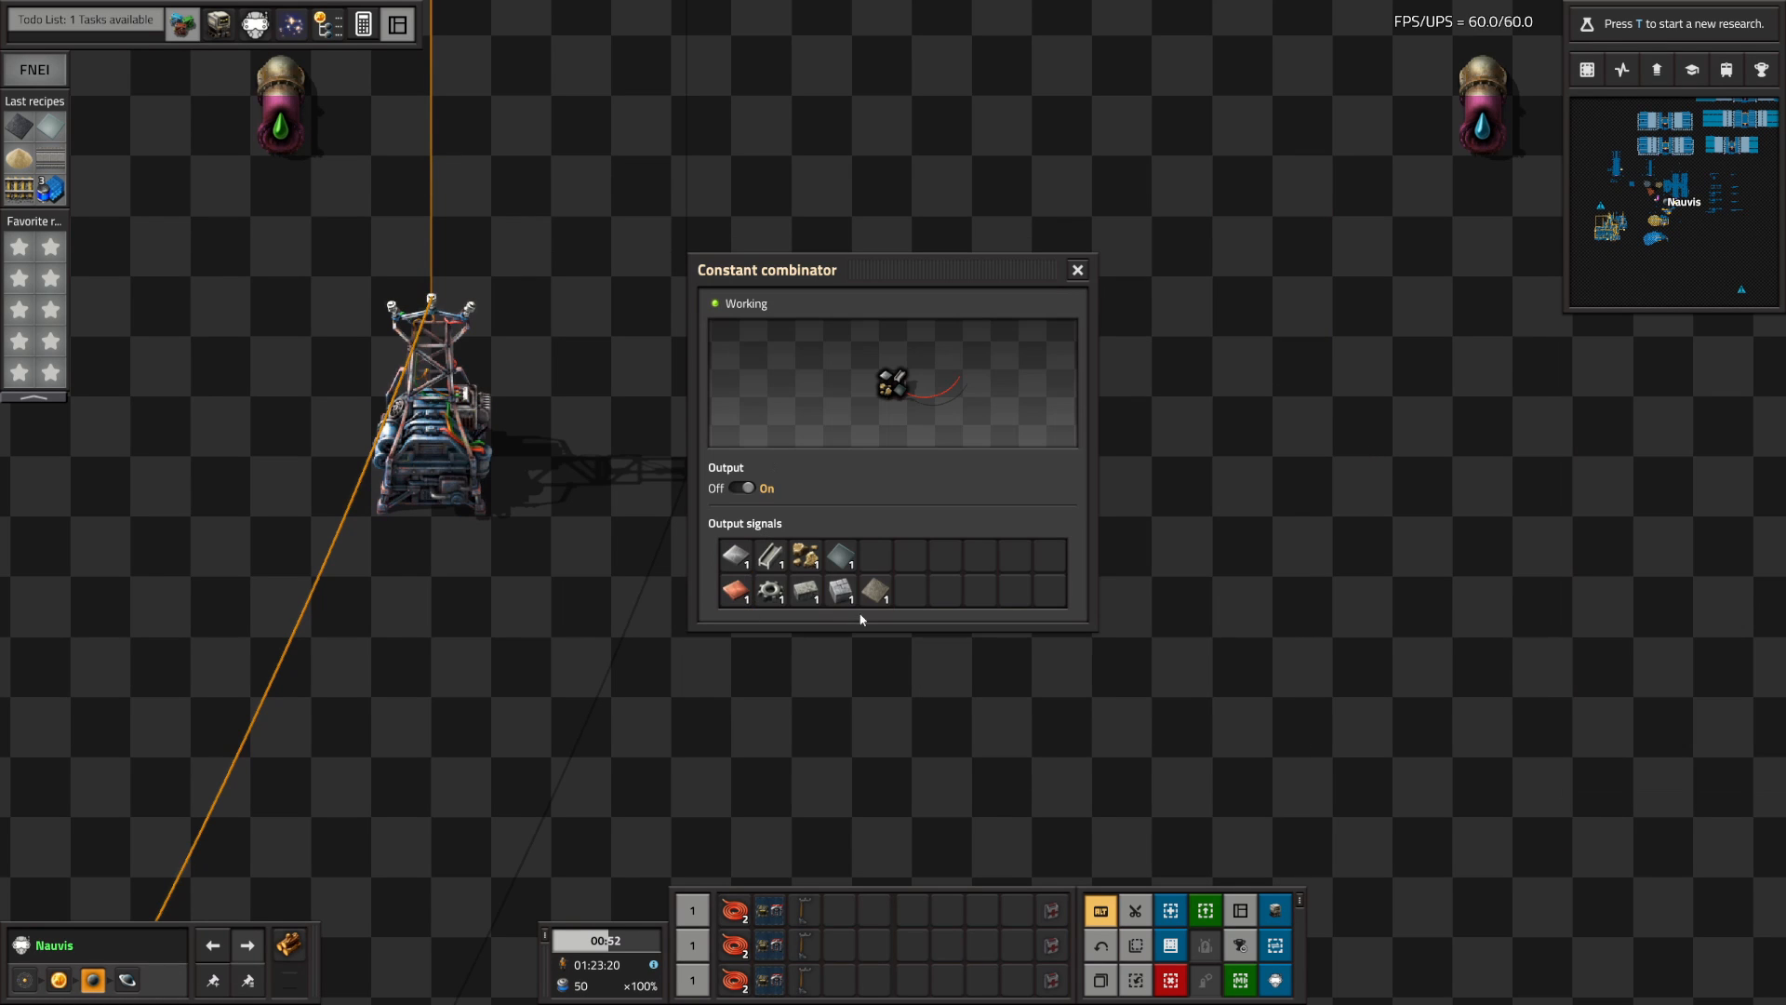
{"action": "mouse_move", "coordinate": [864, 623]}
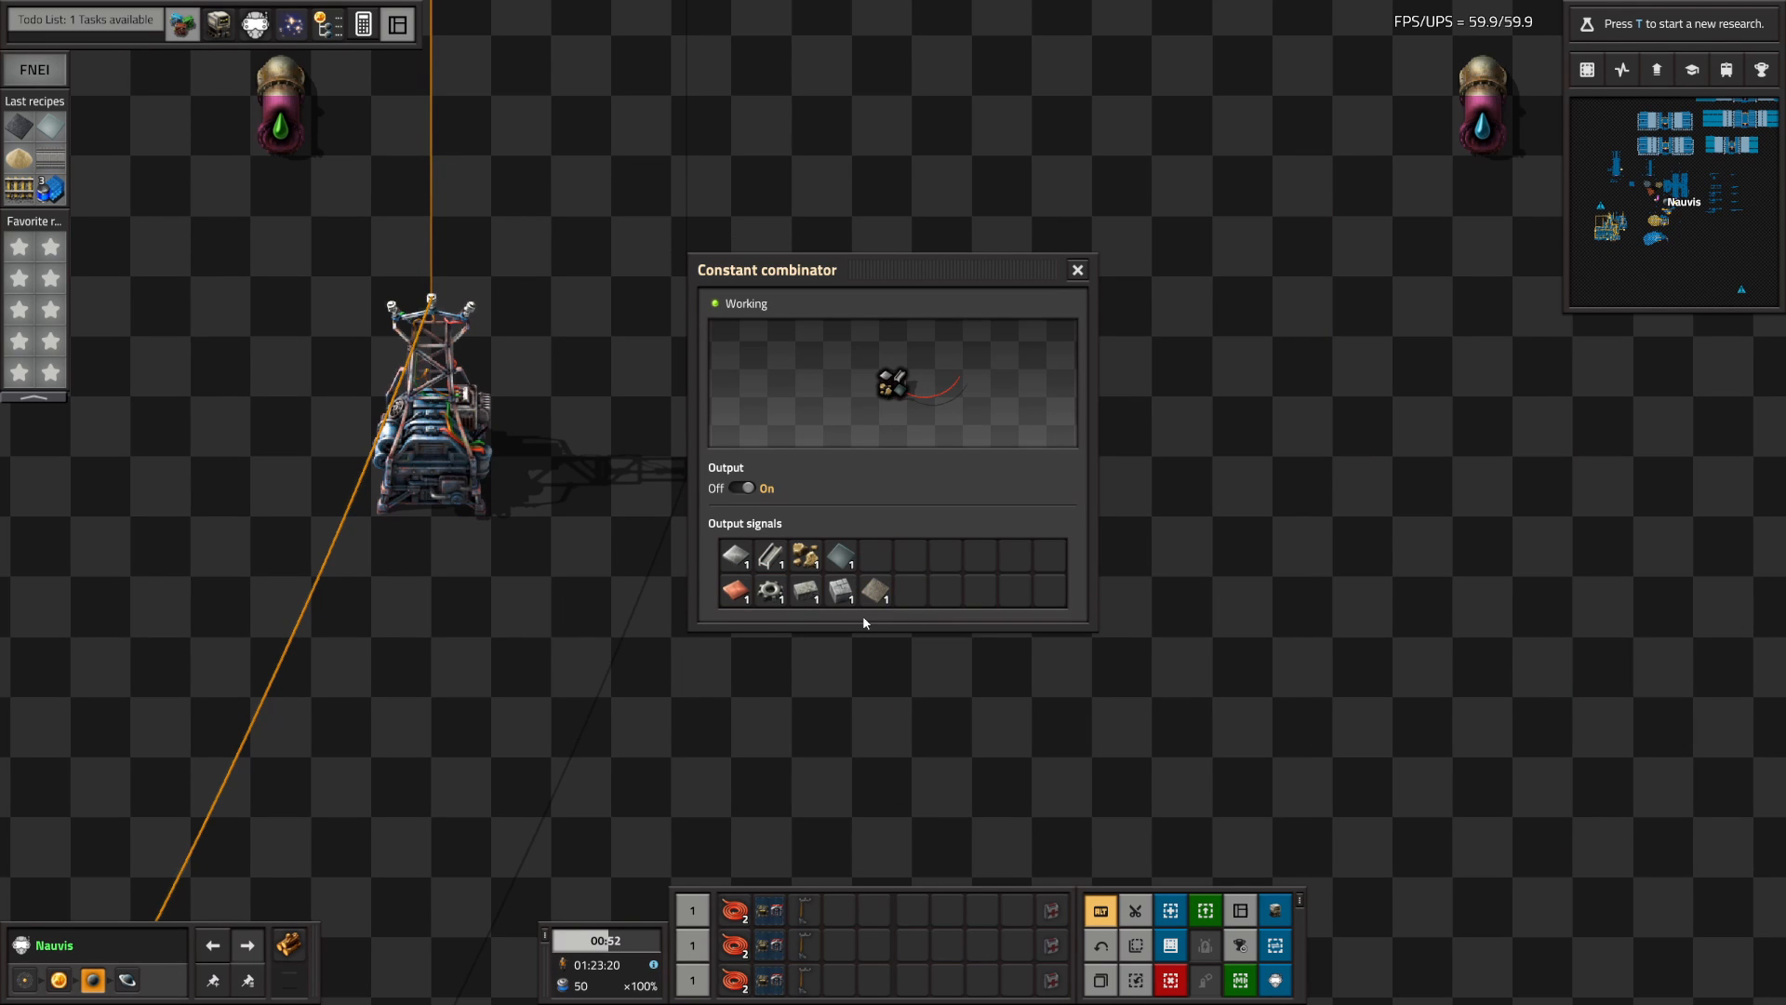
{"action": "mouse_move", "coordinate": [875, 590]}
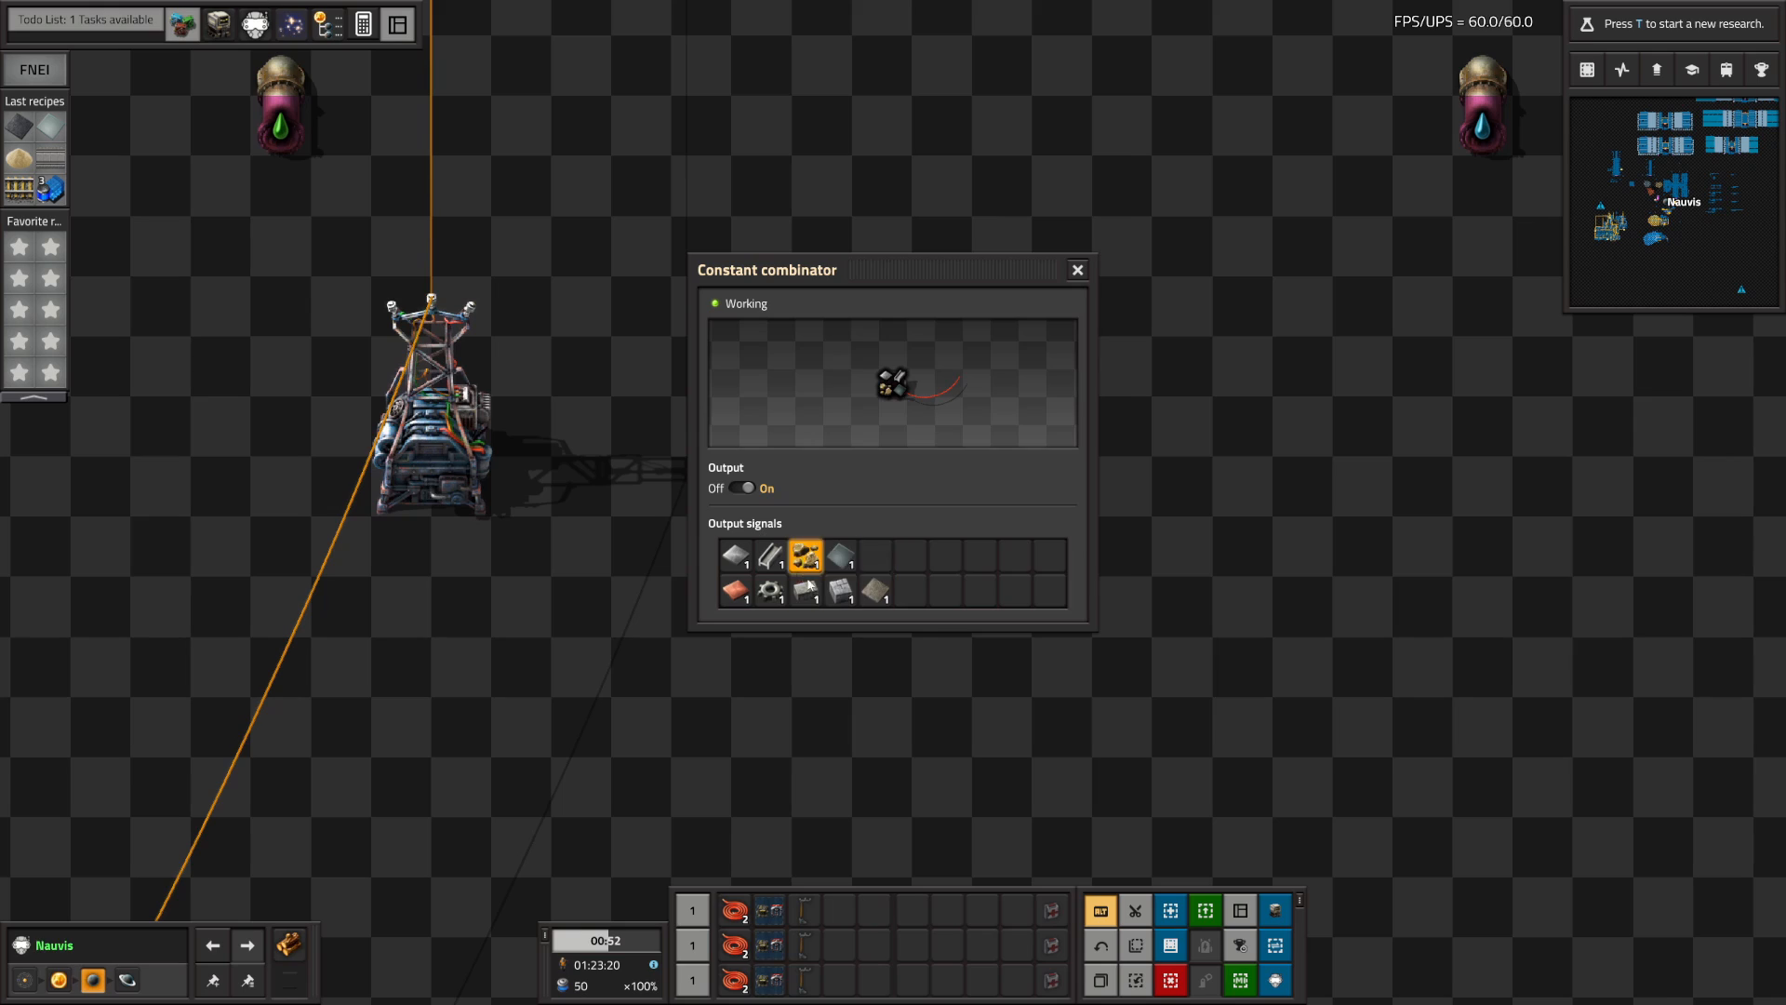
{"action": "mouse_move", "coordinate": [875, 591]}
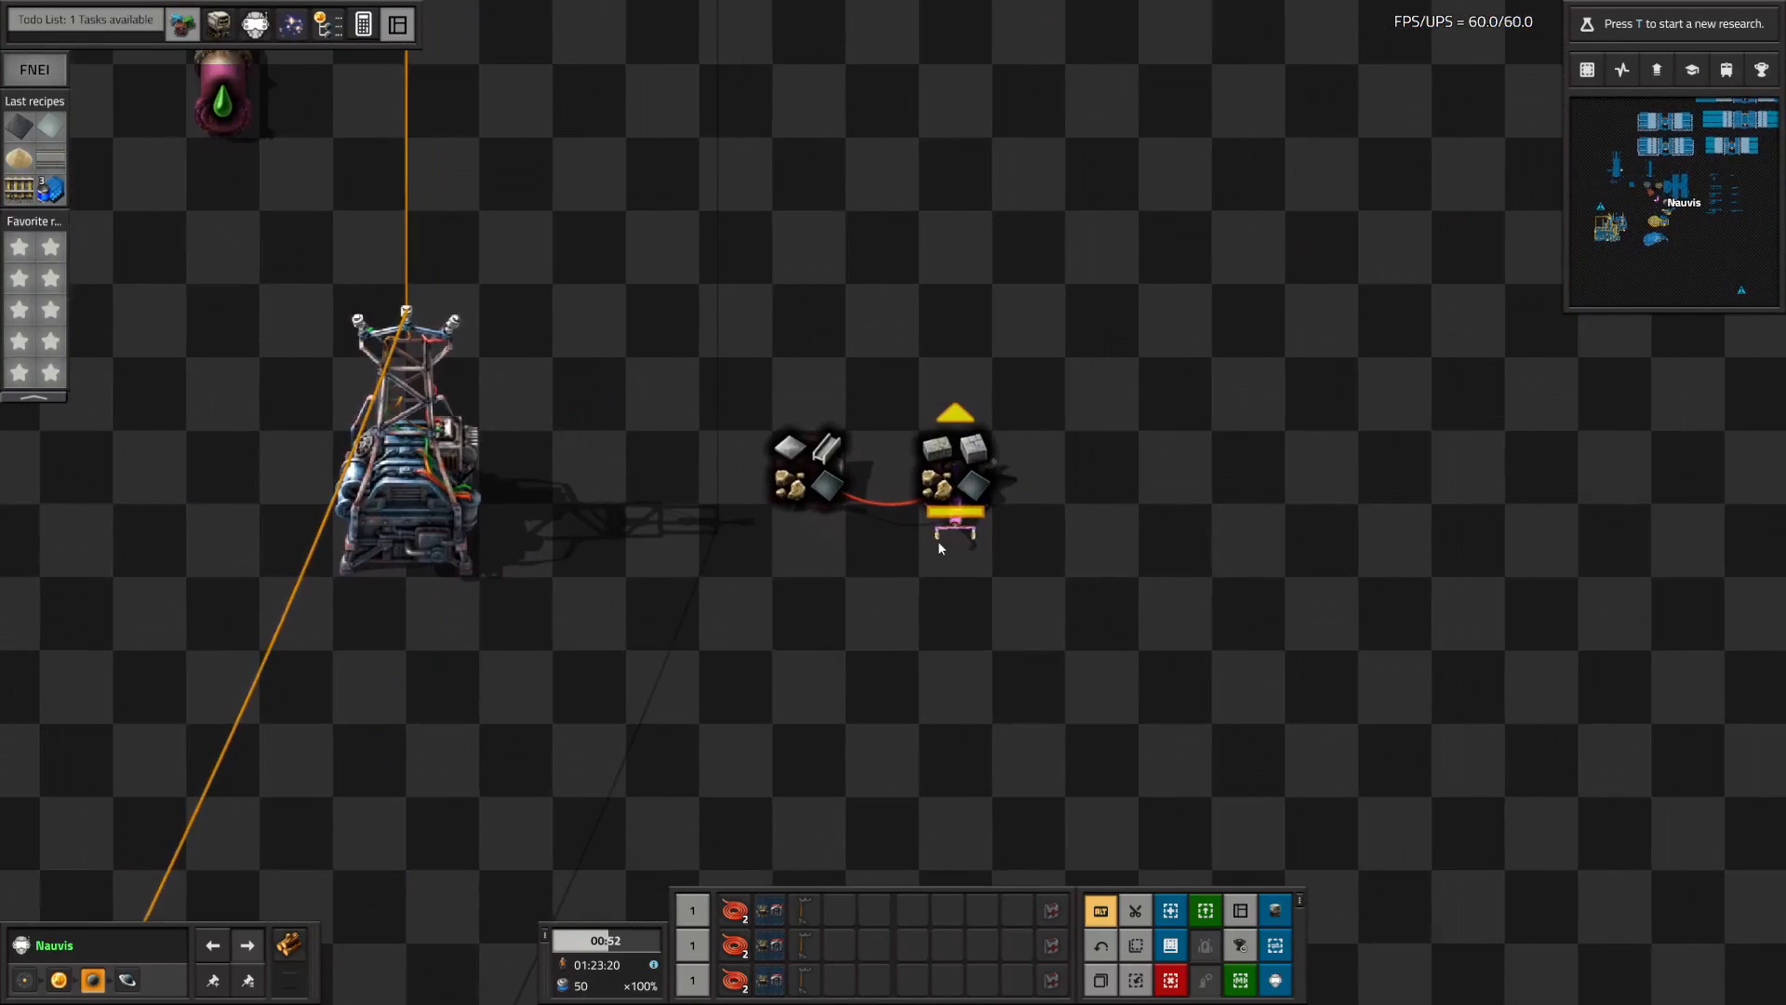
- Compare the constant combinator's signals with the filter inserter's whitelist, including glass
{"action": "left_click", "coordinate": [946, 527]}
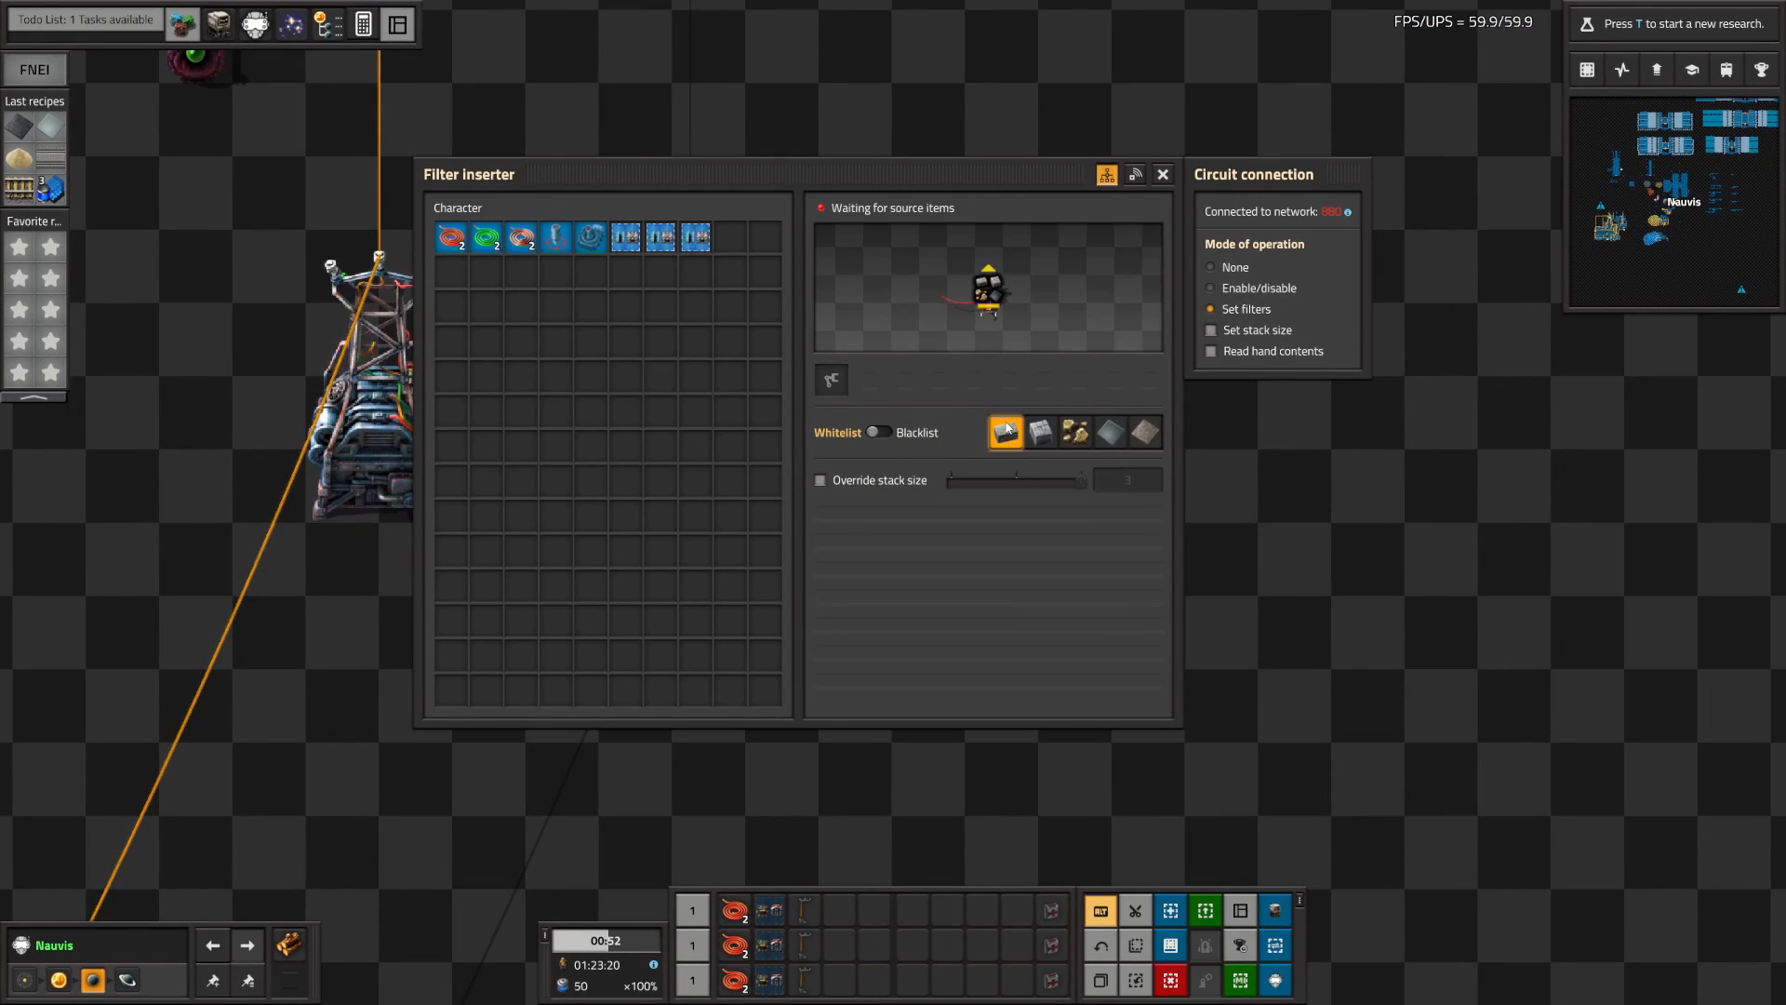
{"action": "left_click", "coordinate": [1163, 174]}
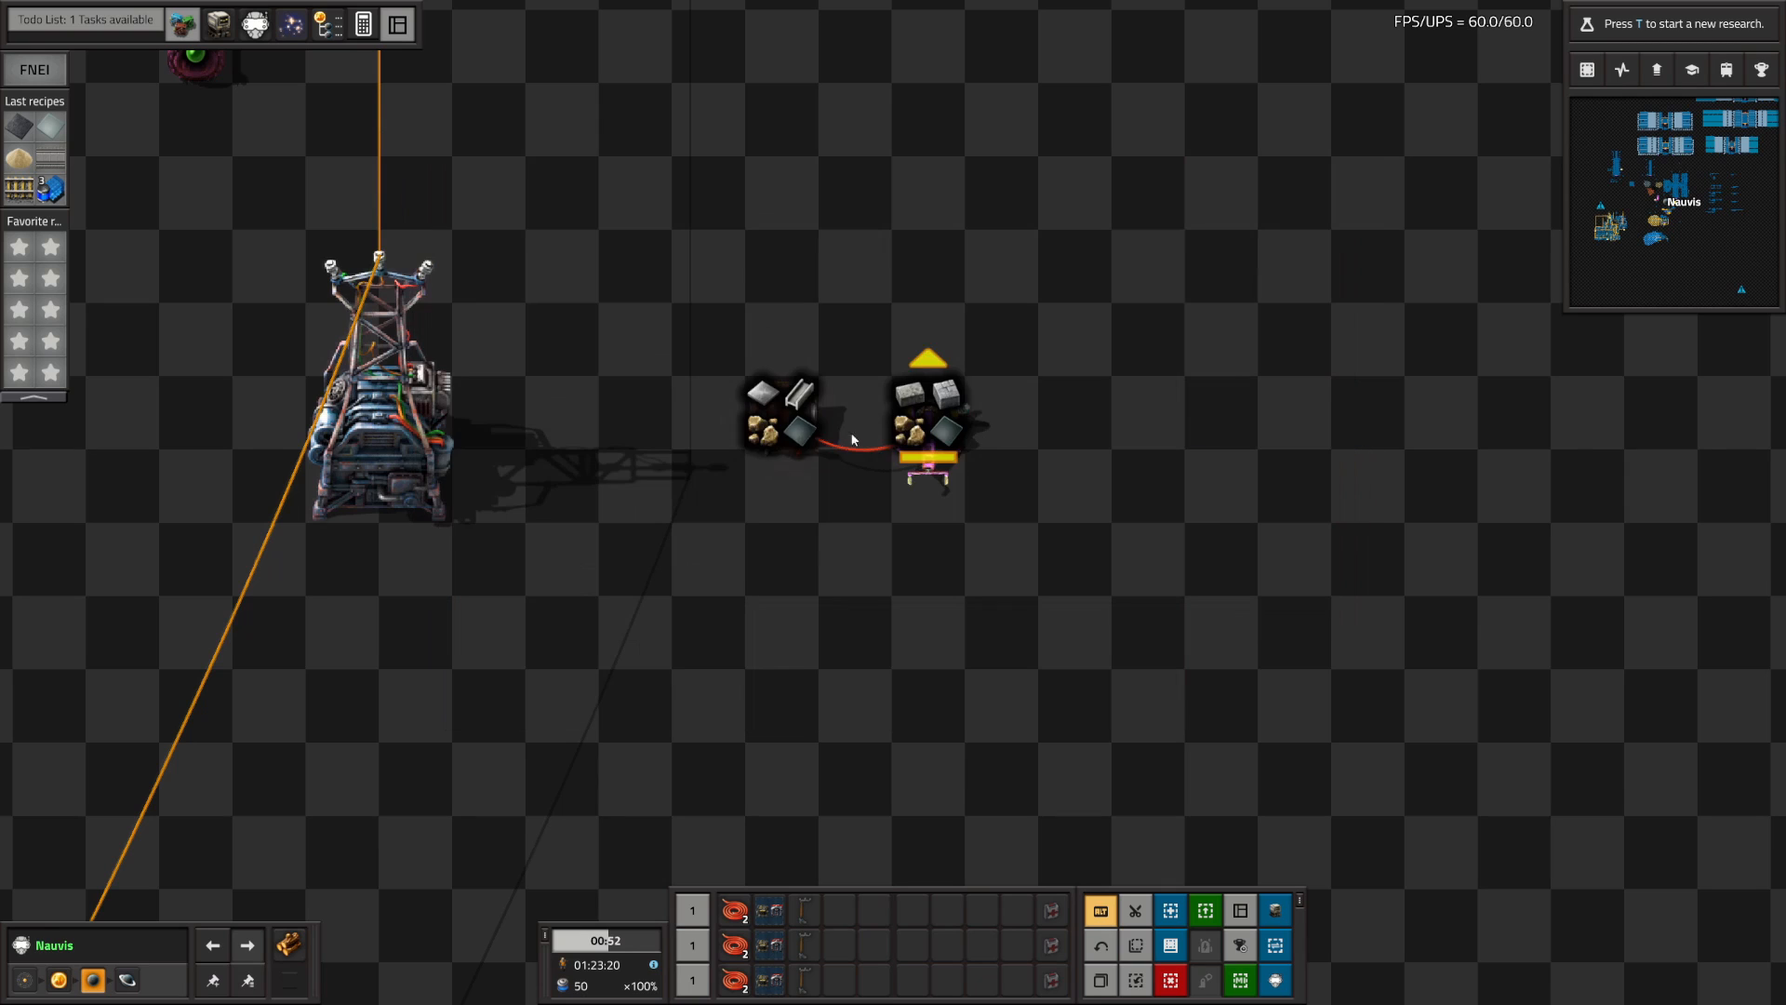
{"action": "left_click", "coordinate": [934, 421]}
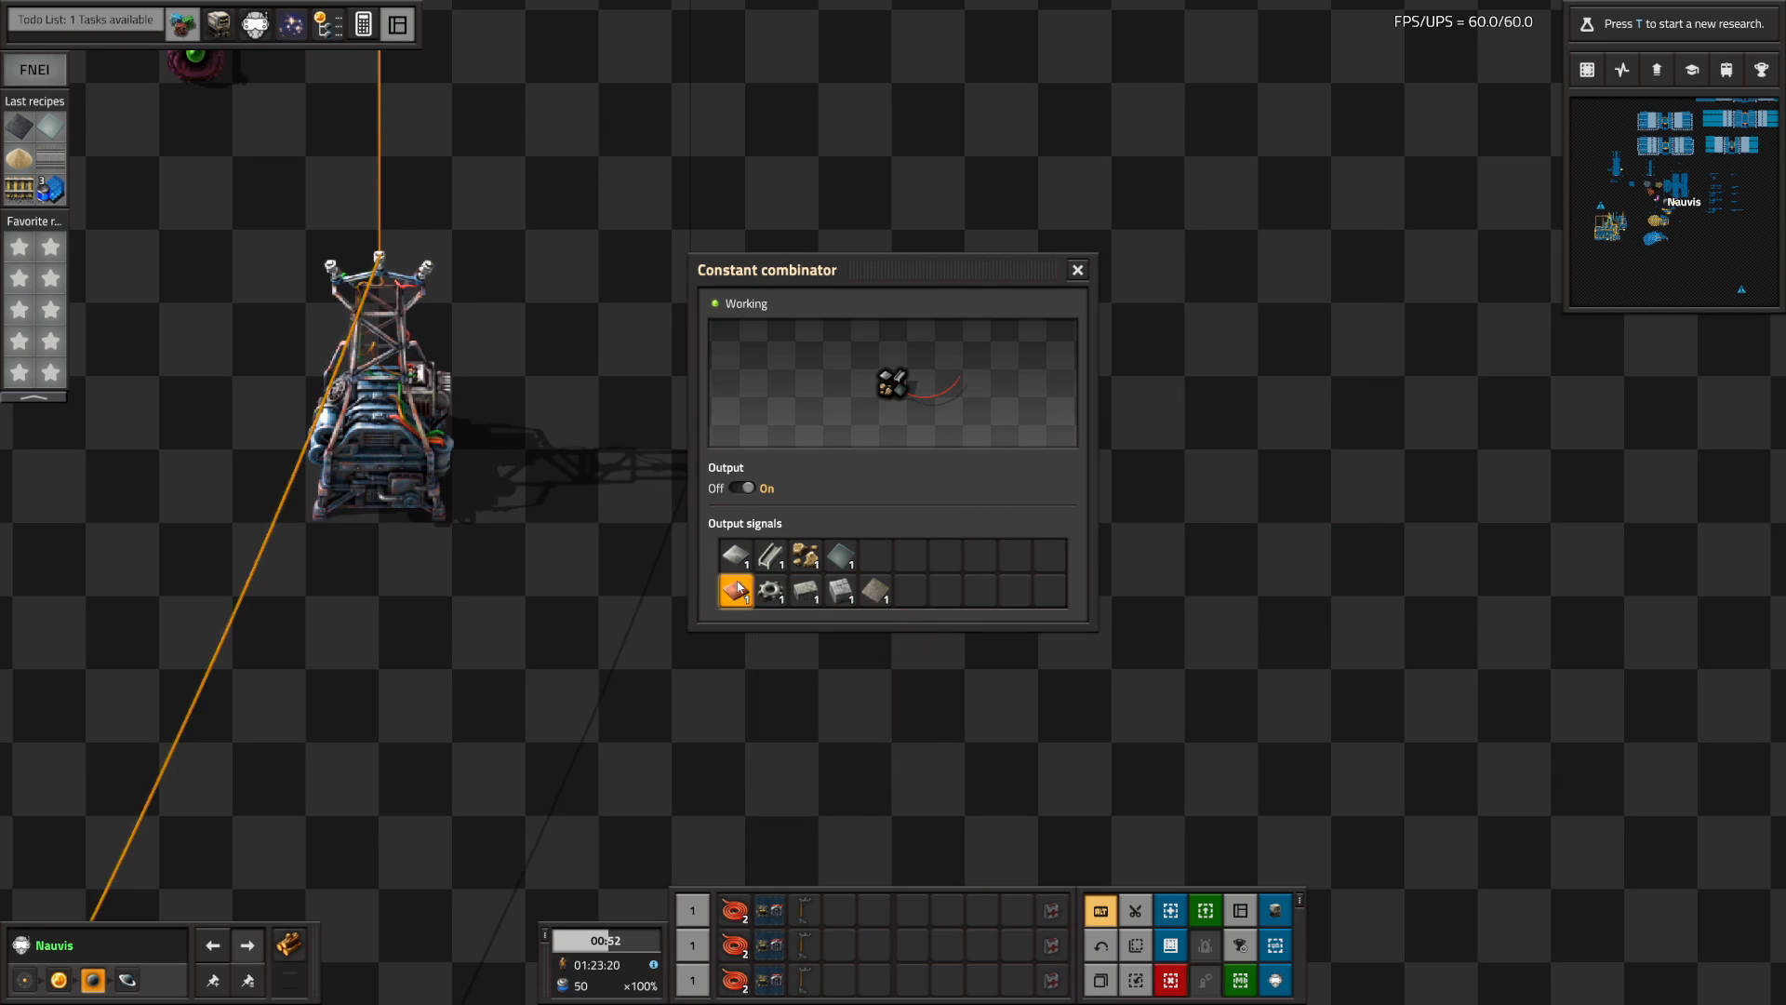
{"action": "left_click", "coordinate": [1076, 270]}
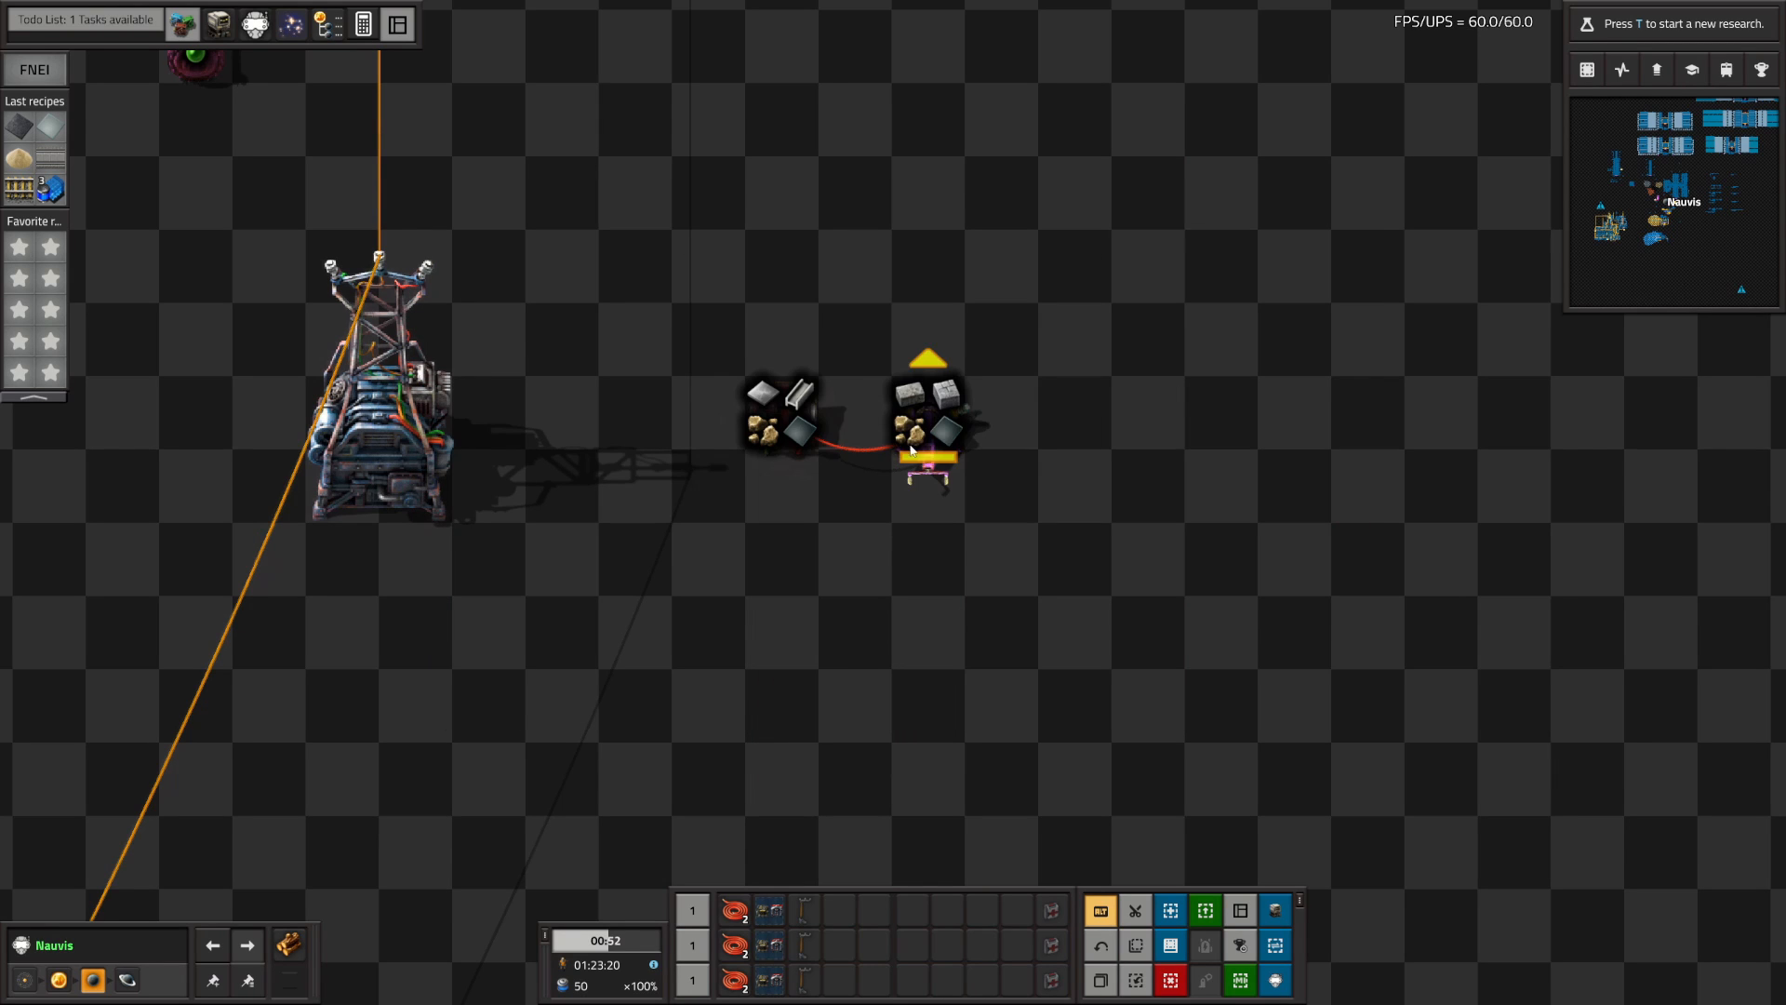
{"action": "left_click", "coordinate": [926, 451]}
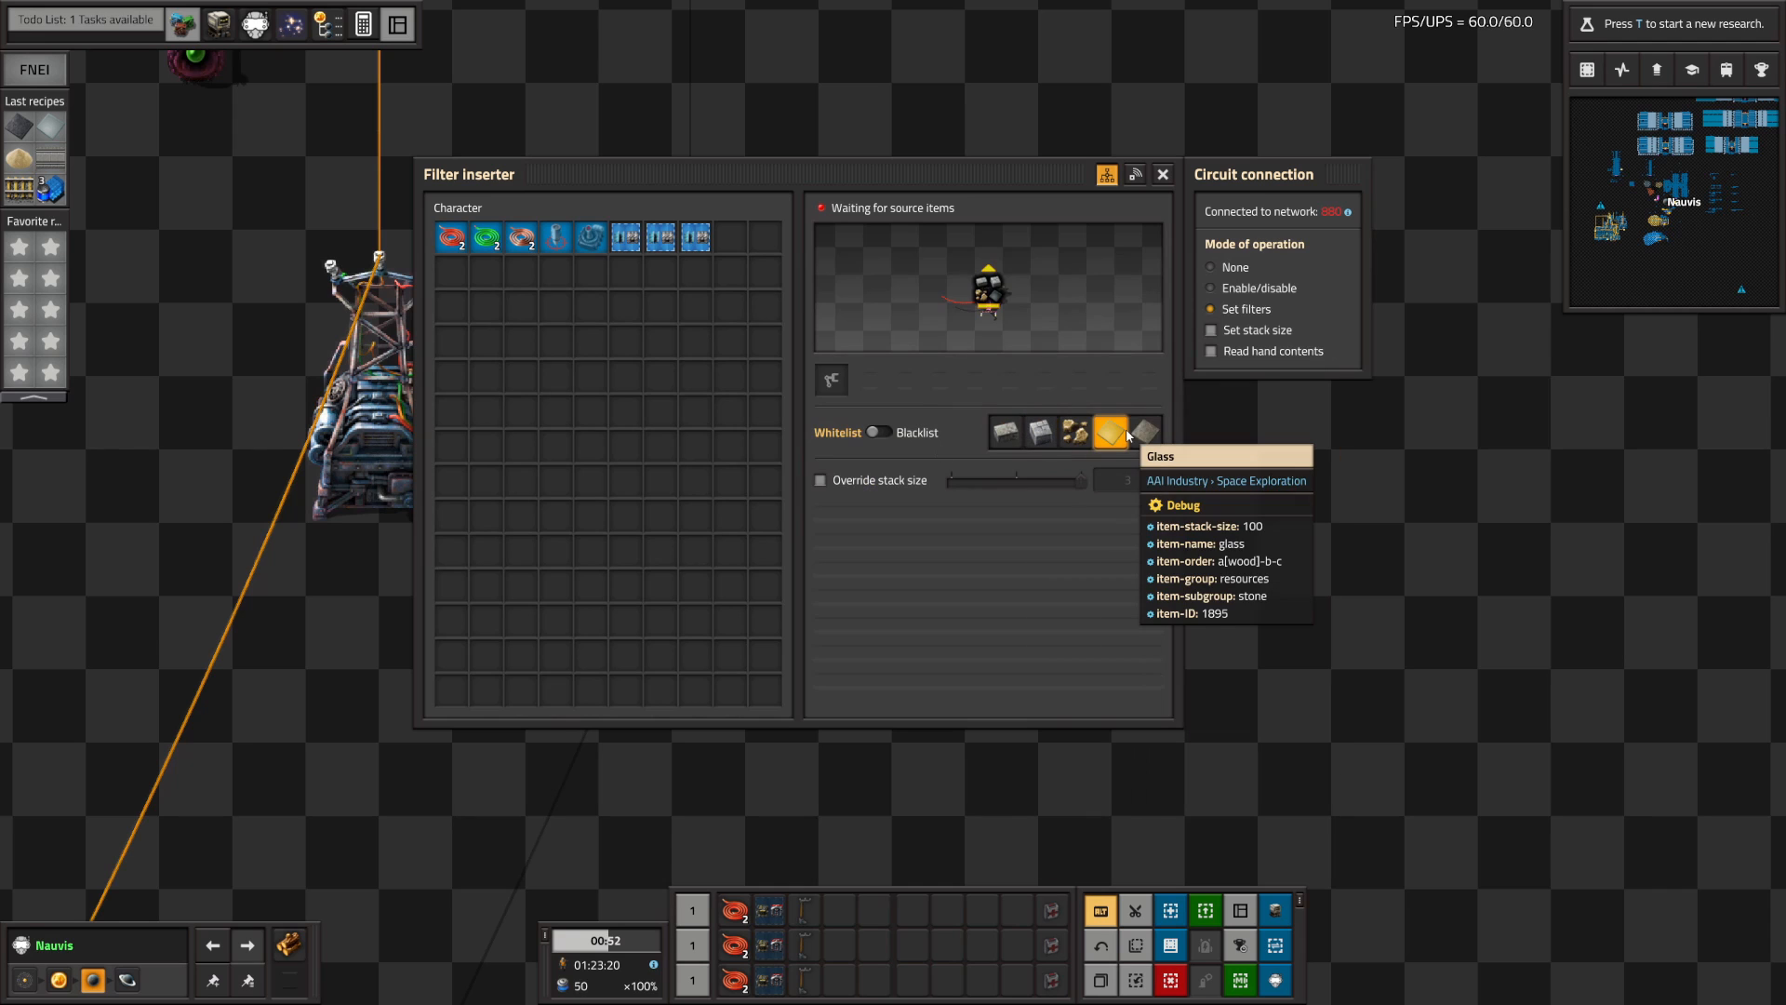